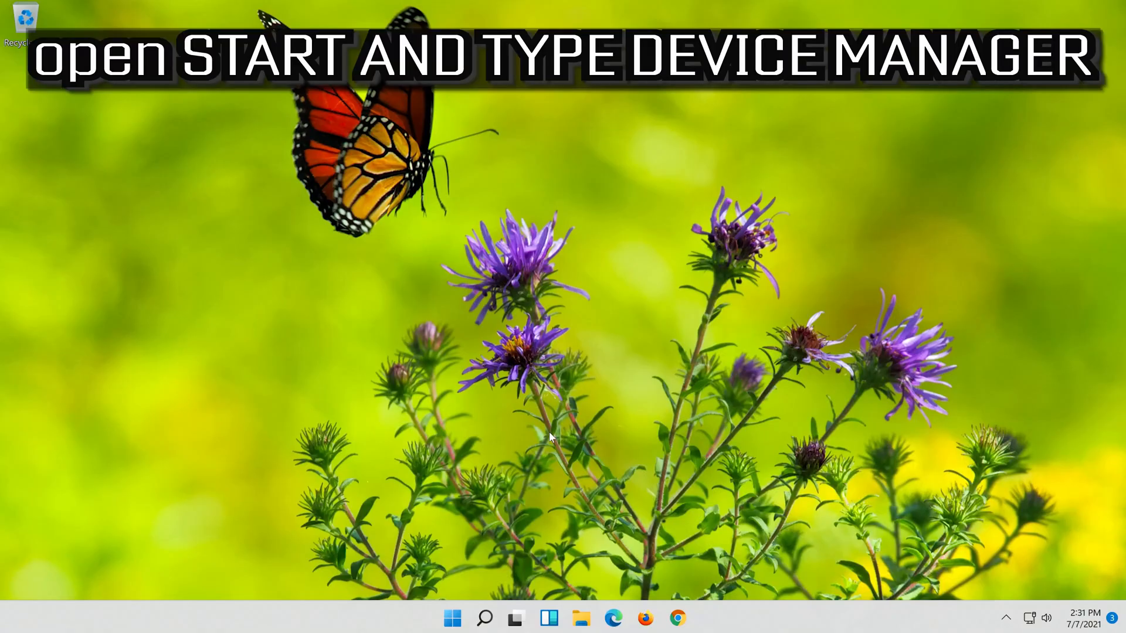
Search for 'device manager' from the taskbar search panel
{"action": "left_click", "coordinate": [484, 618]}
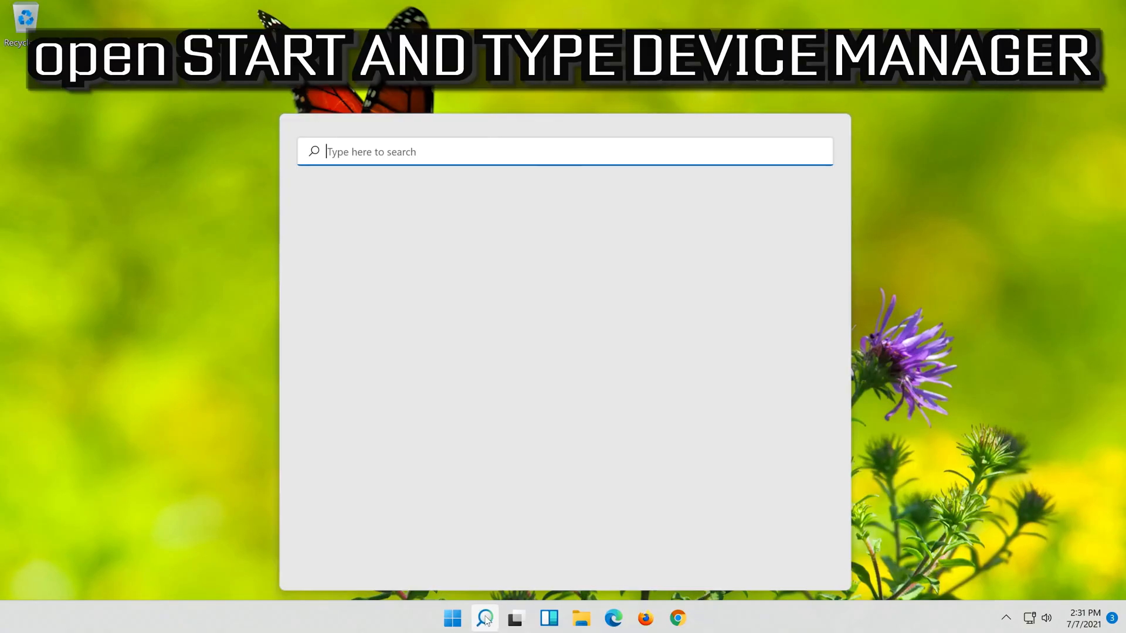
{"action": "type", "text": "dei"}
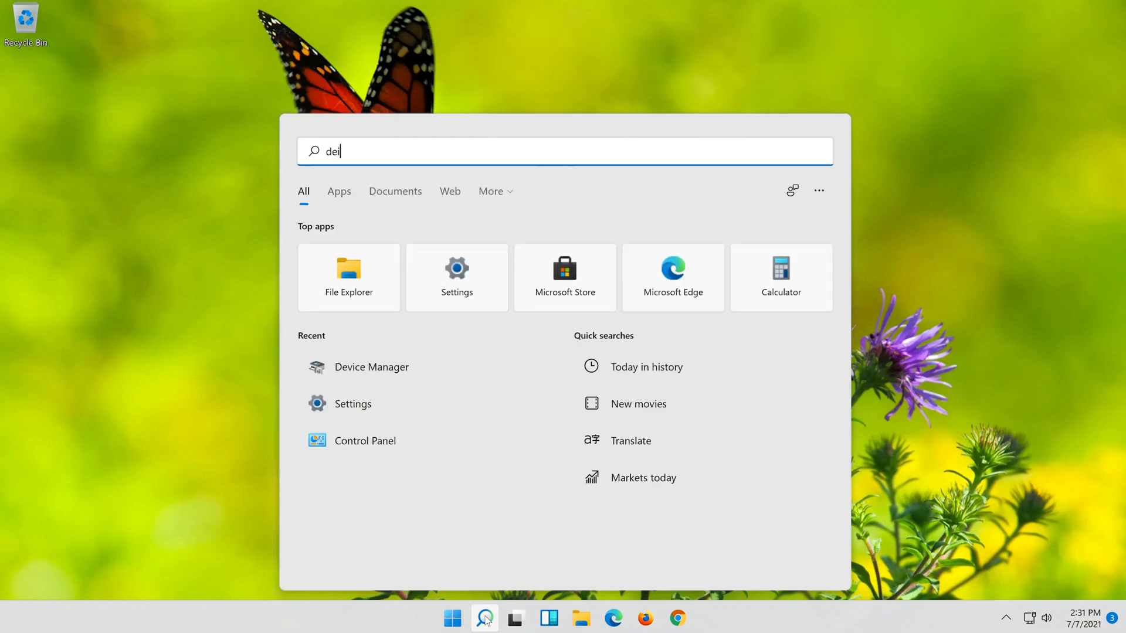
{"action": "type", "text": "device manager"}
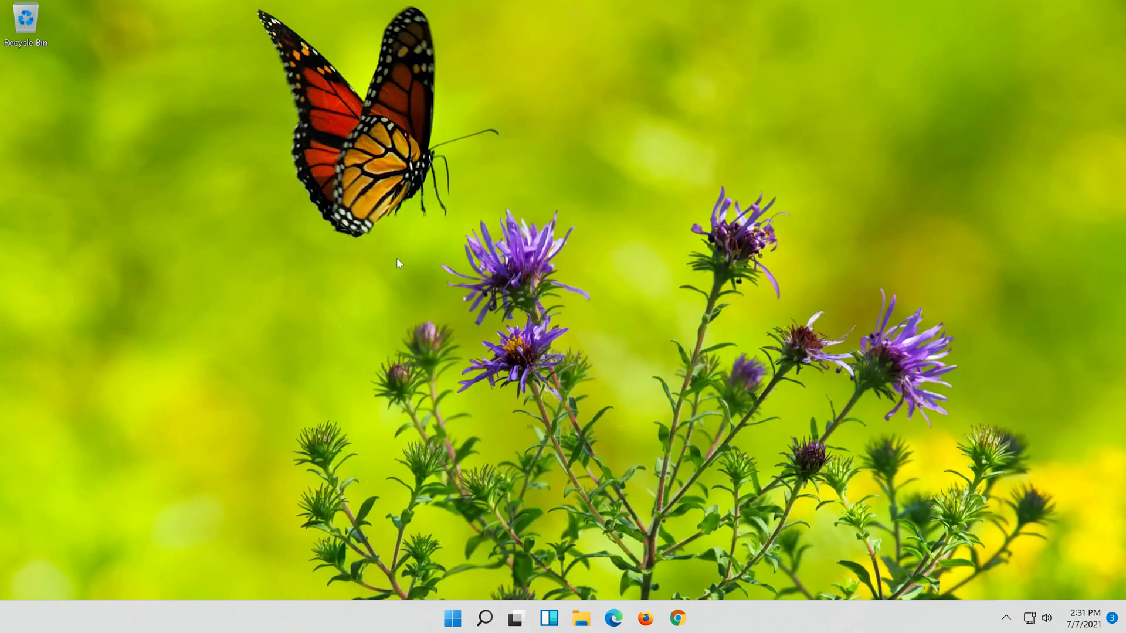
Expand Network adapters and open Properties of Intel(R) 82574L Gigabit Network Connection
{"action": "left_click", "coordinate": [370, 380]}
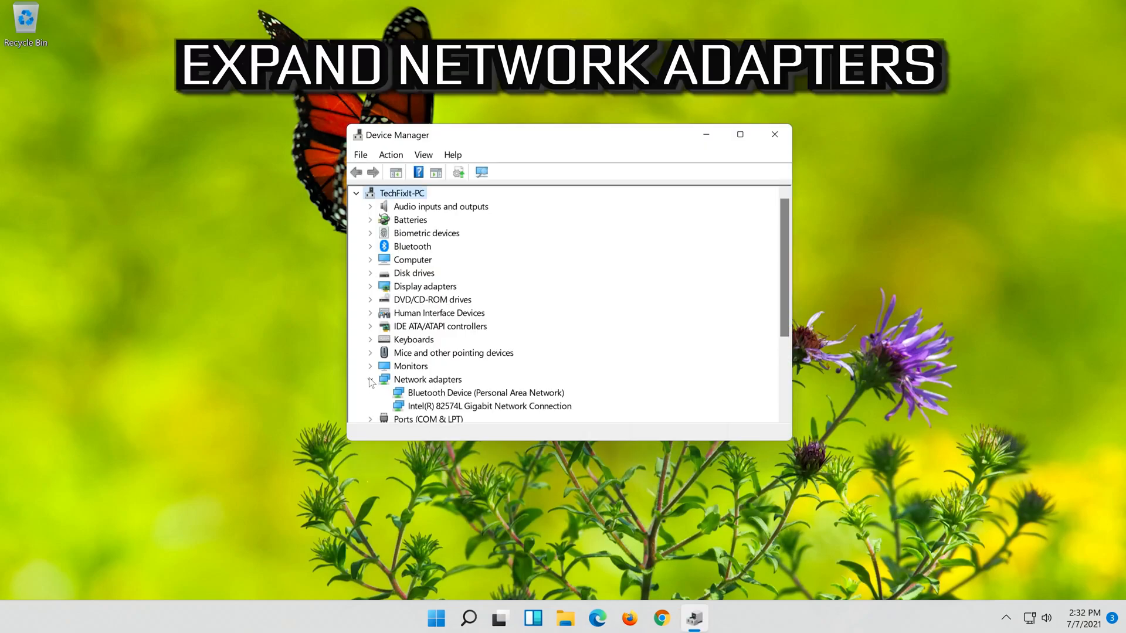
{"action": "left_click", "coordinate": [490, 406]}
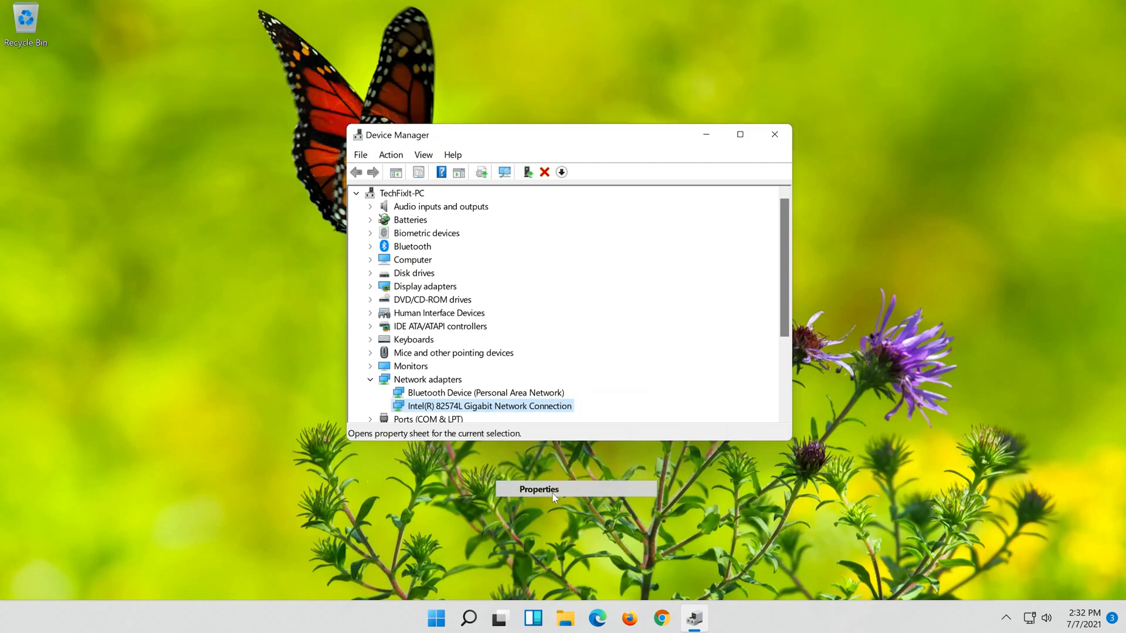
{"action": "left_click", "coordinate": [537, 489]}
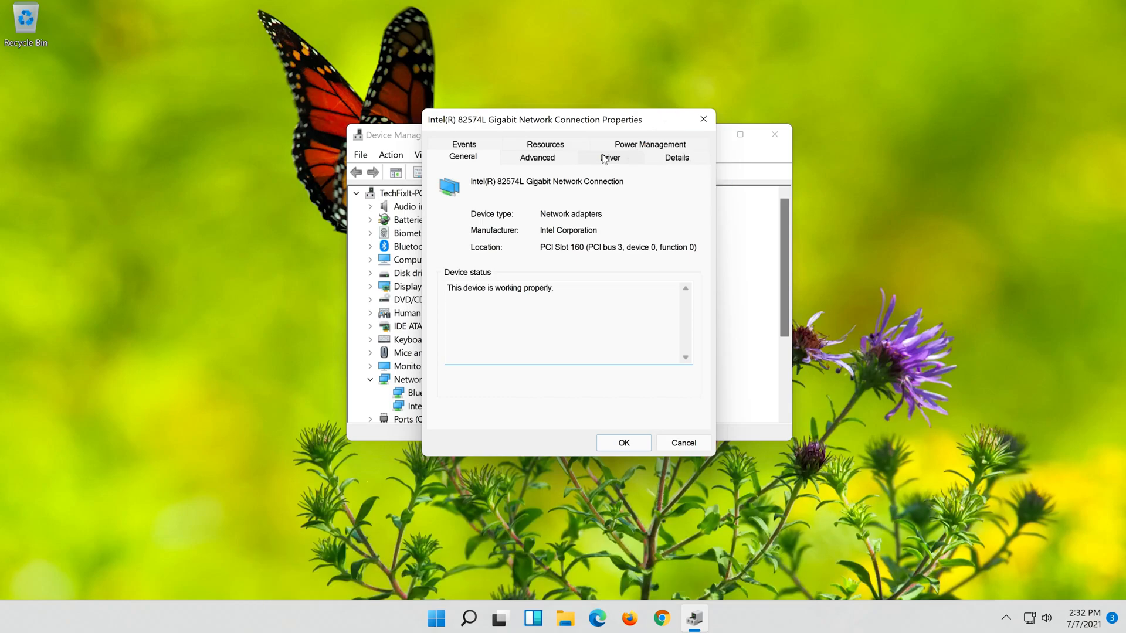
Launch Update Driver from the Intel adapter's Driver tab
{"action": "left_click", "coordinate": [610, 157]}
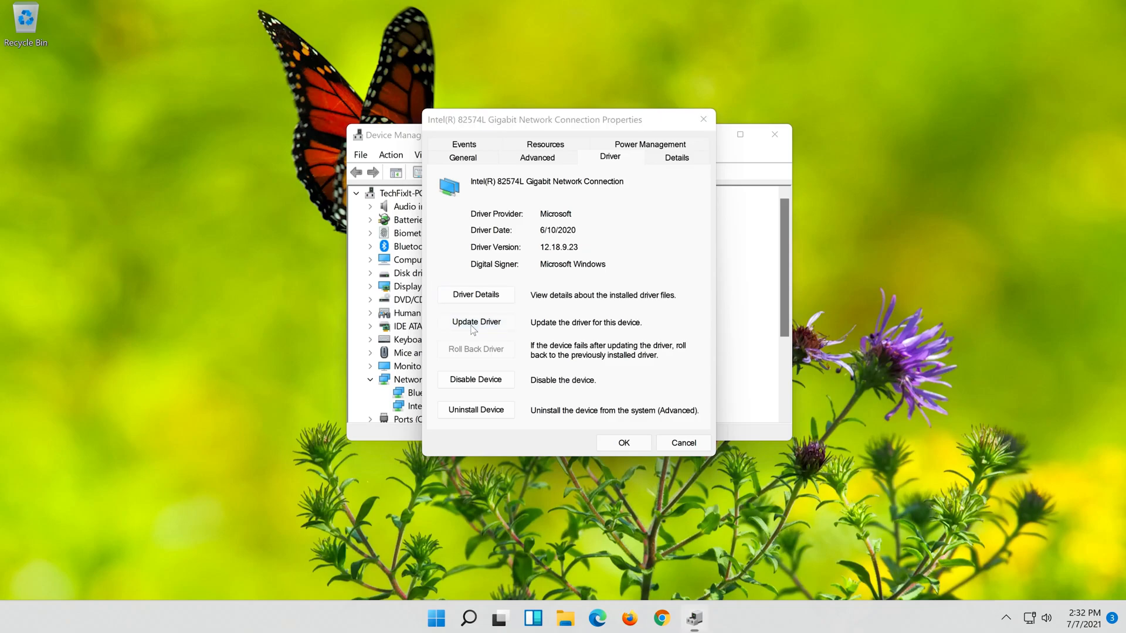
{"action": "left_click", "coordinate": [475, 322]}
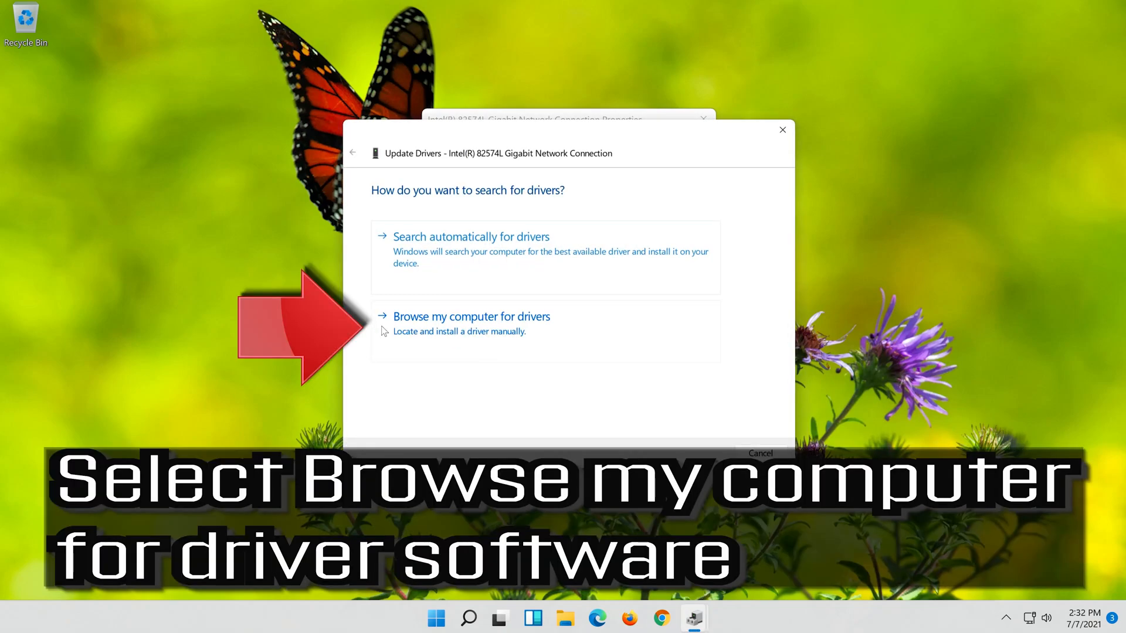
{"action": "mouse_move", "coordinate": [629, 333]}
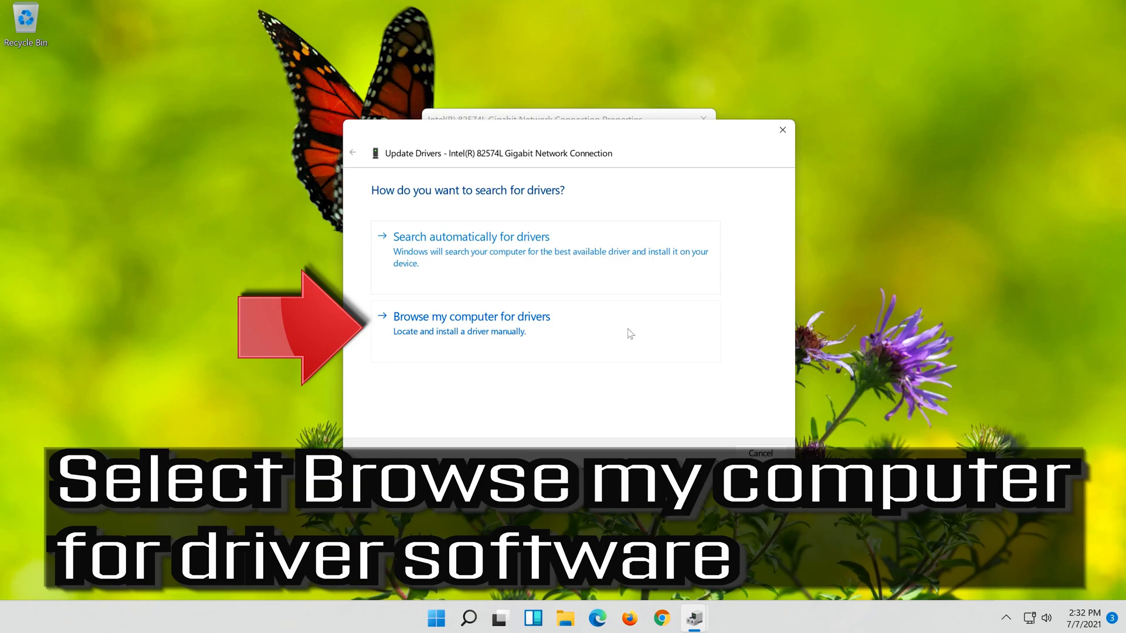
Browse this computer, pick the Intel 82574L driver from the compatible list, and install it
{"action": "left_click", "coordinate": [471, 317]}
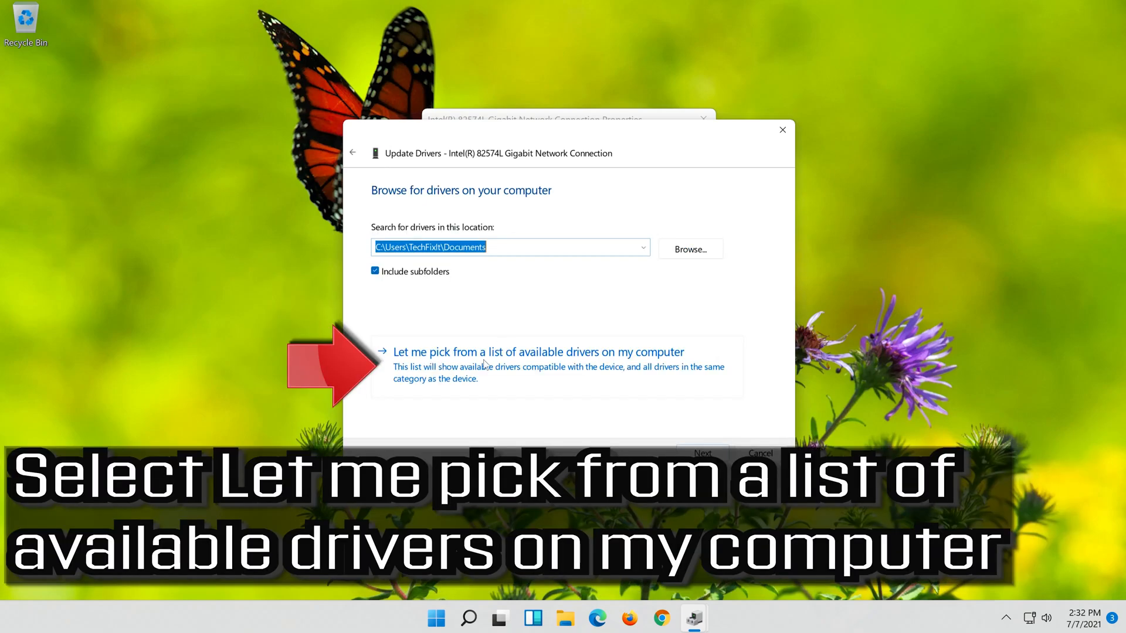
{"action": "mouse_move", "coordinate": [746, 369]}
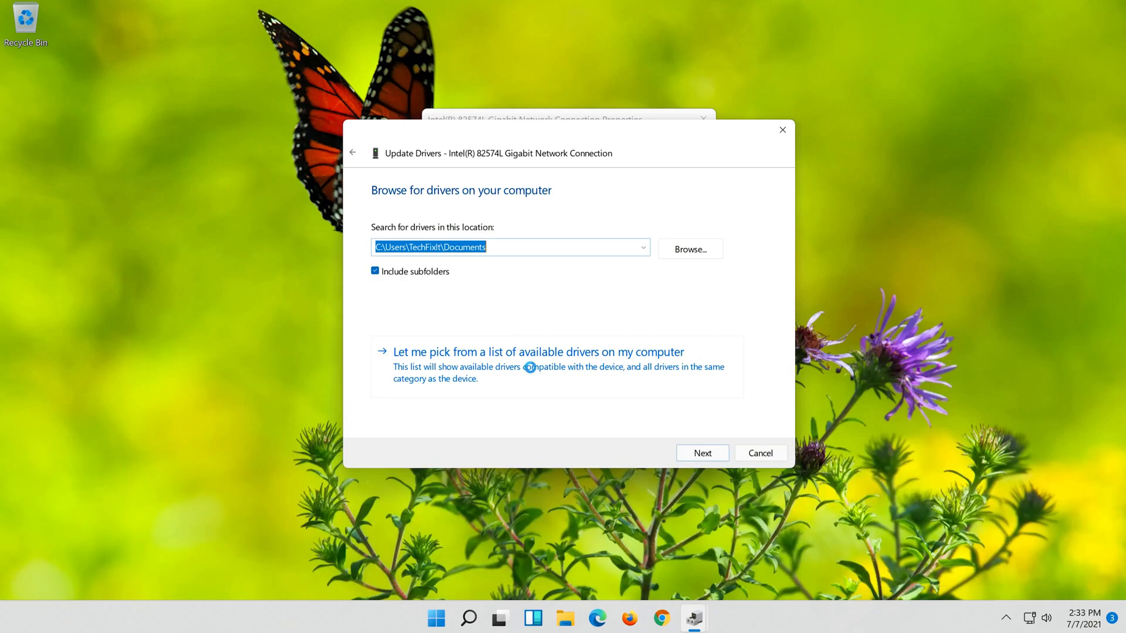
{"action": "left_click", "coordinate": [538, 352]}
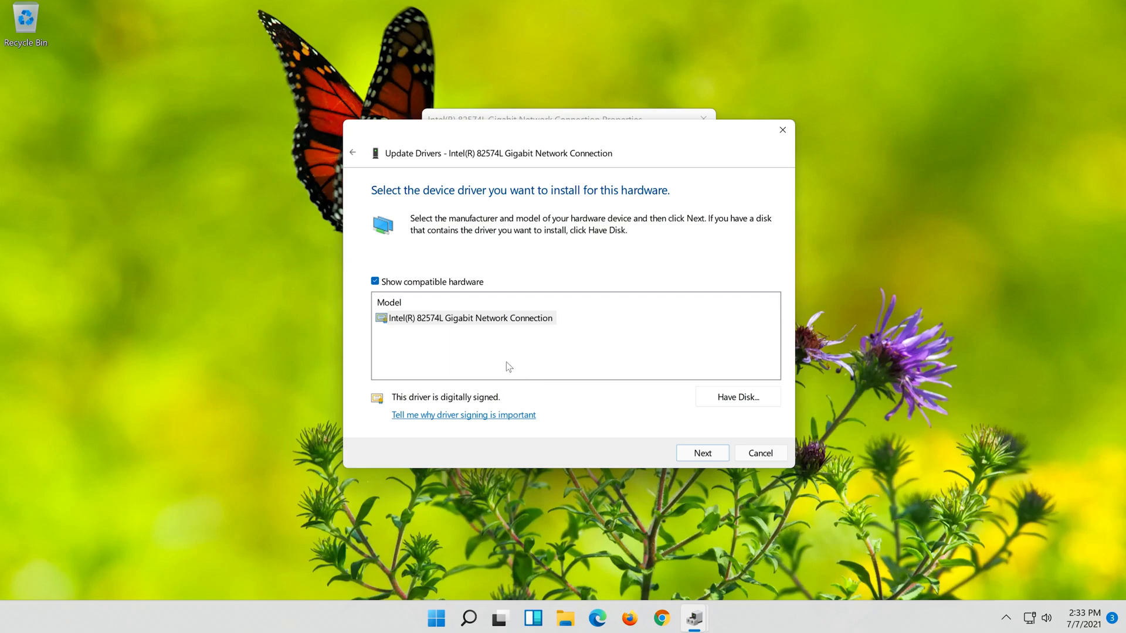
{"action": "left_click", "coordinate": [468, 317]}
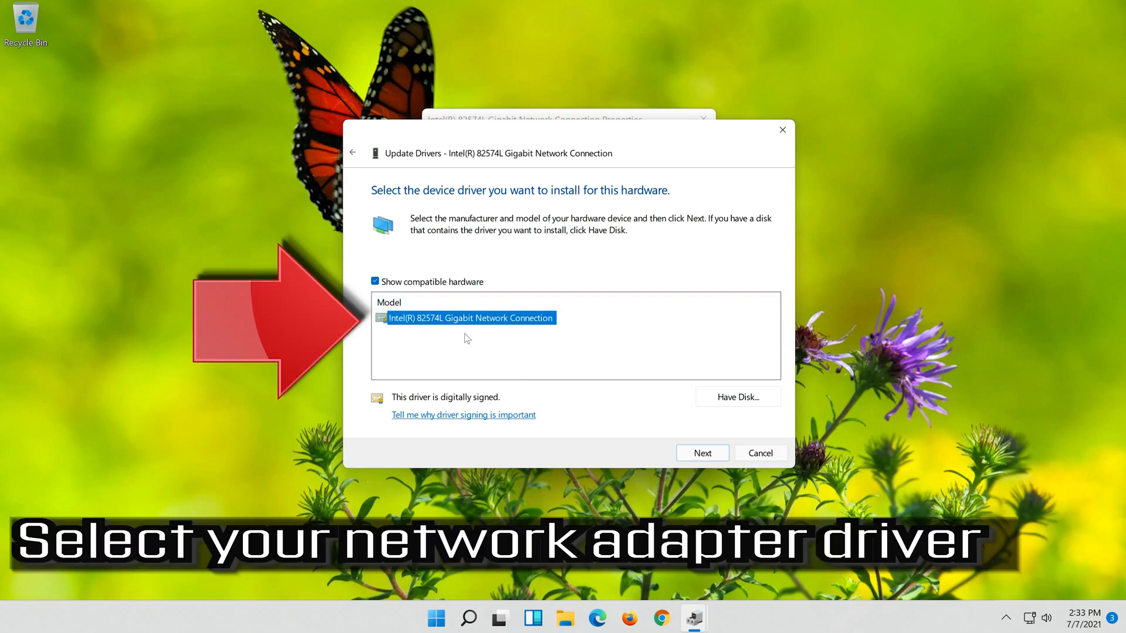
{"action": "mouse_move", "coordinate": [752, 439]}
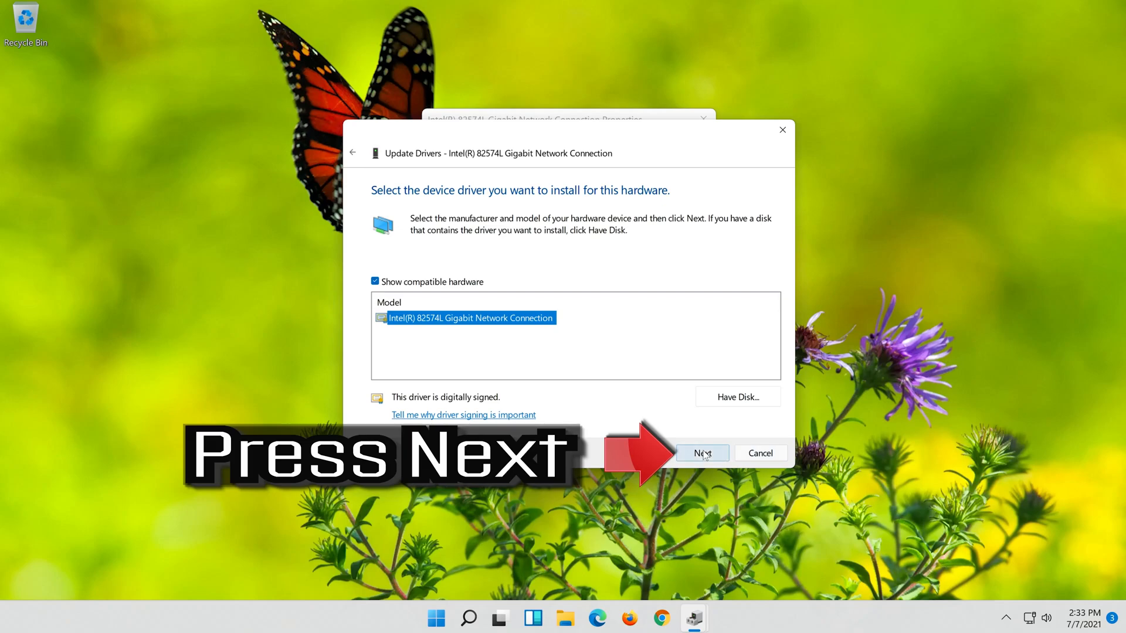
{"action": "left_click", "coordinate": [702, 453]}
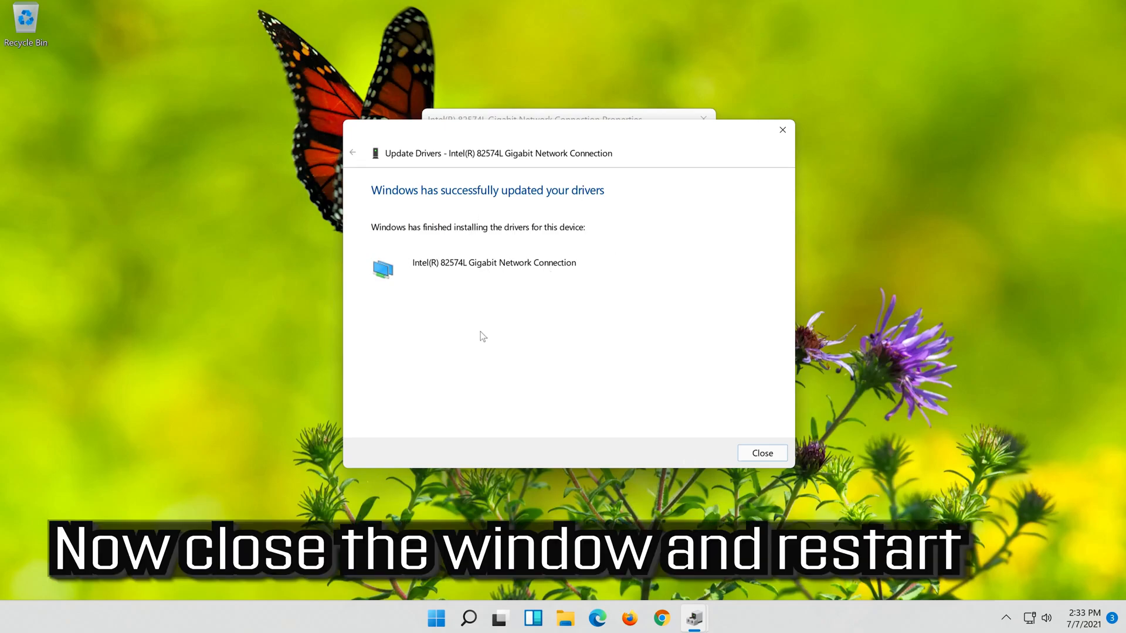
{"action": "mouse_move", "coordinate": [768, 451]}
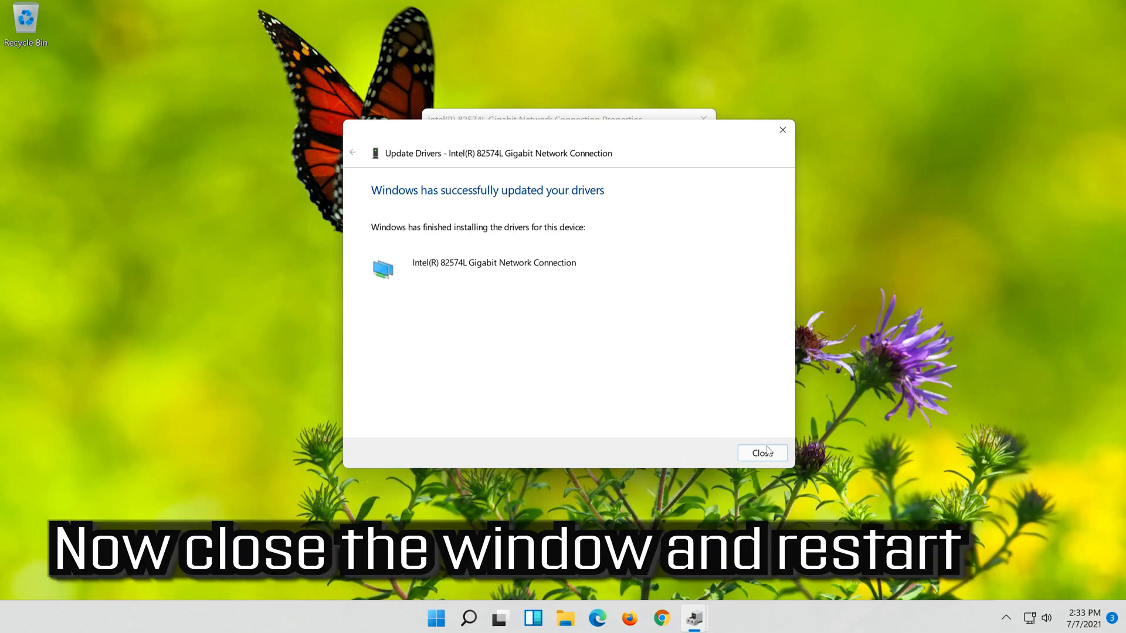
Close the finished update wizard, the adapter Properties dialog, and the Device Manager window
{"action": "left_click", "coordinate": [761, 453]}
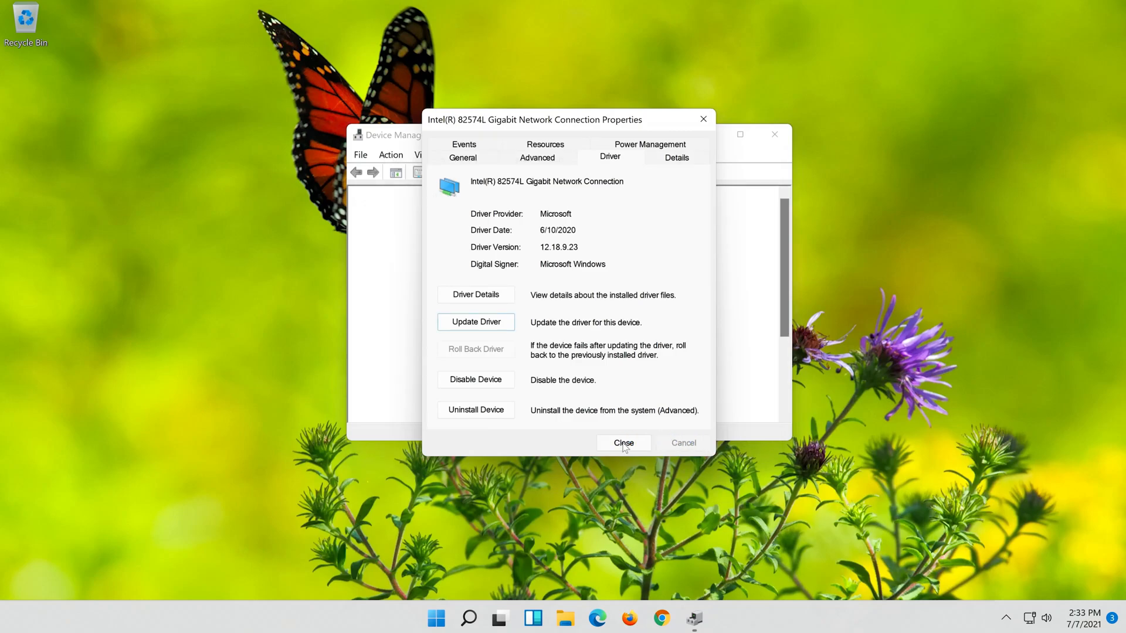
{"action": "left_click", "coordinate": [623, 442]}
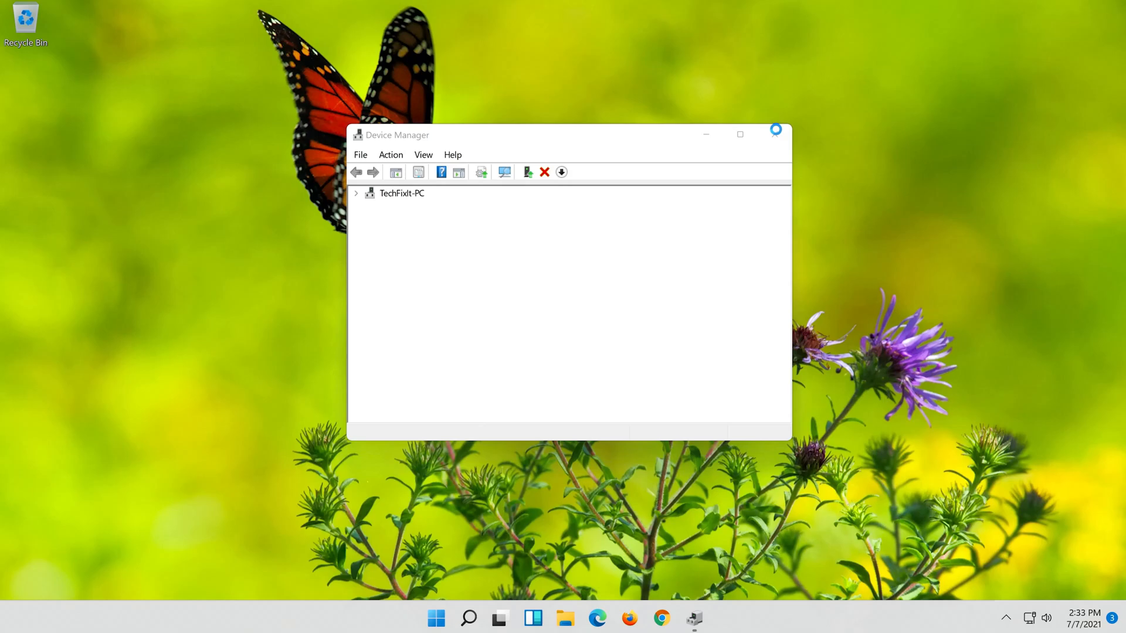
{"action": "left_click", "coordinate": [356, 193]}
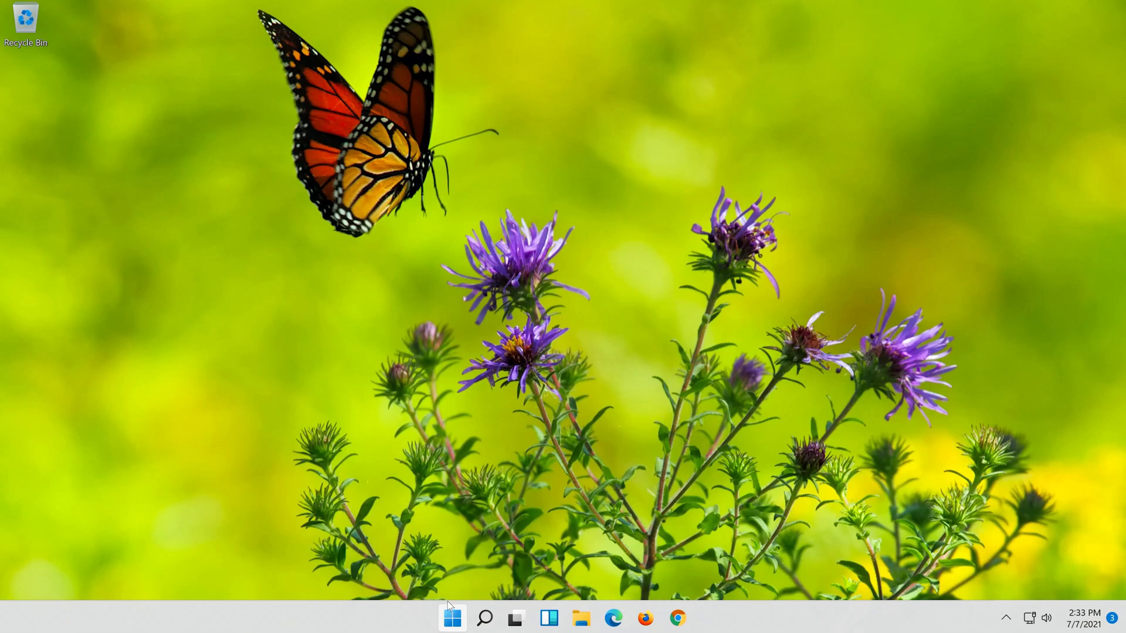
Open the Start menu, then the empty taskbar search panel
{"action": "left_click", "coordinate": [451, 618]}
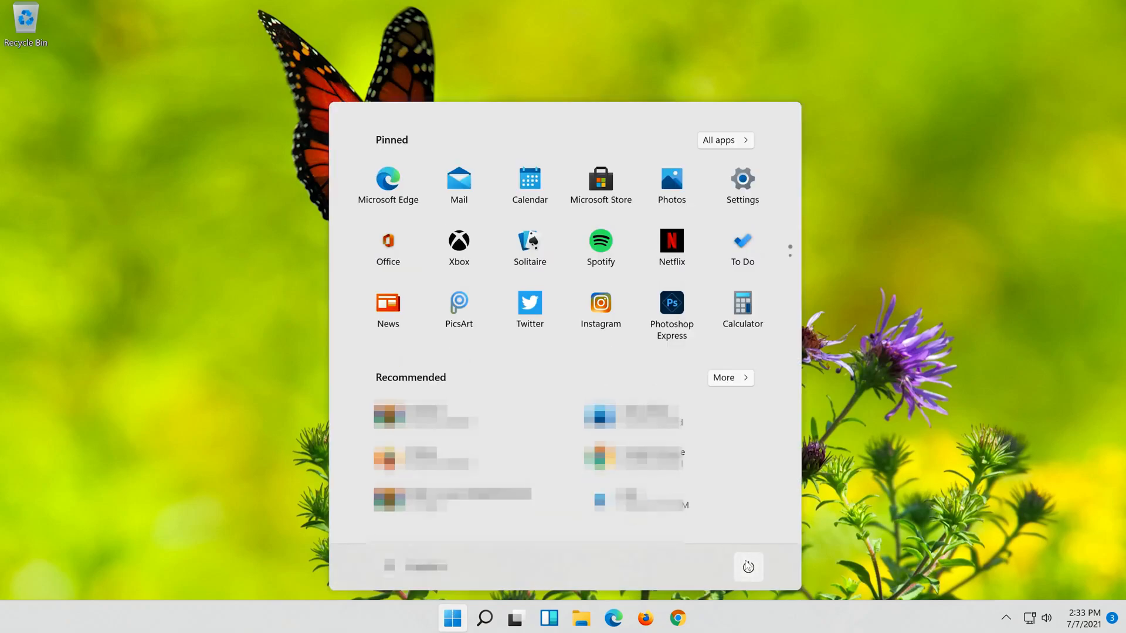
{"action": "left_click", "coordinate": [484, 617]}
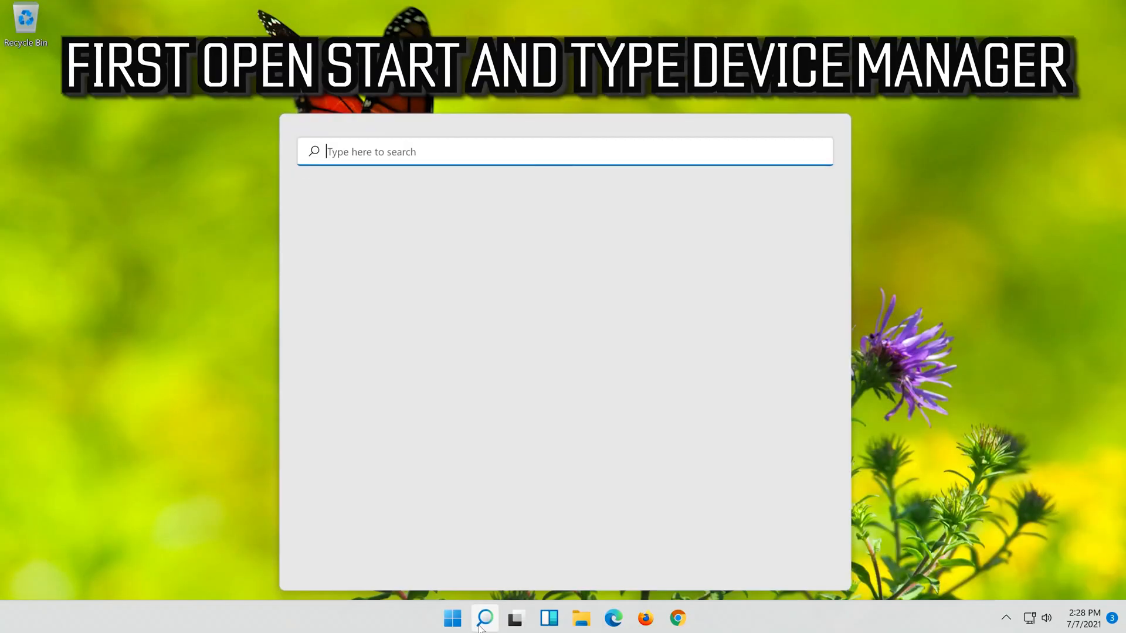
Type 'device manager' into search and launch Device Manager
{"action": "type", "text": "dev"}
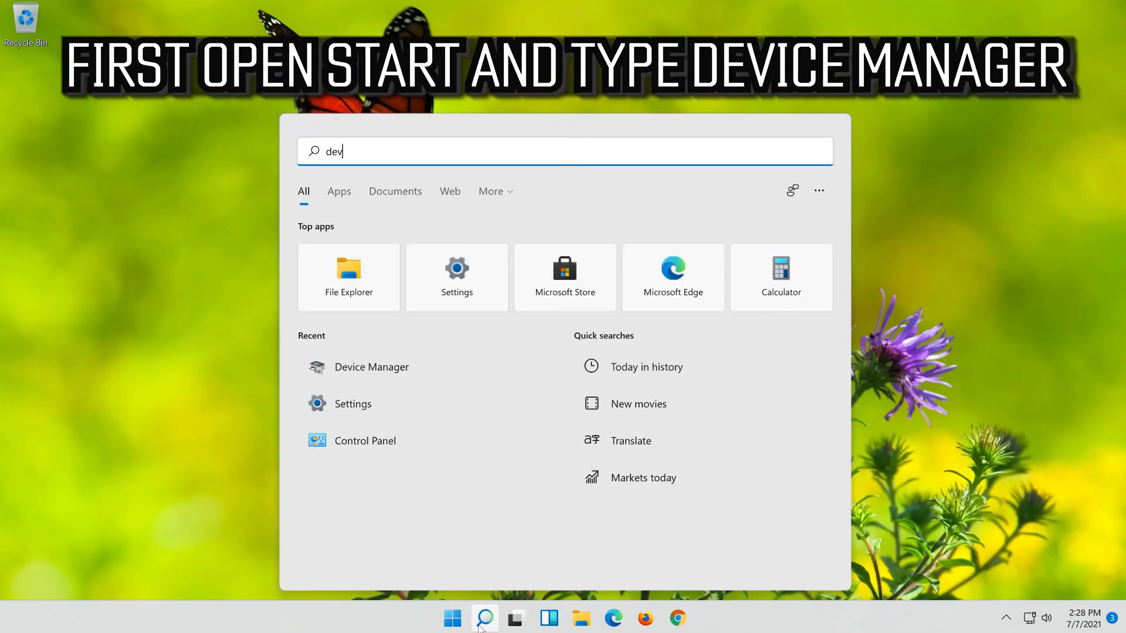
{"action": "type", "text": "ice manager"}
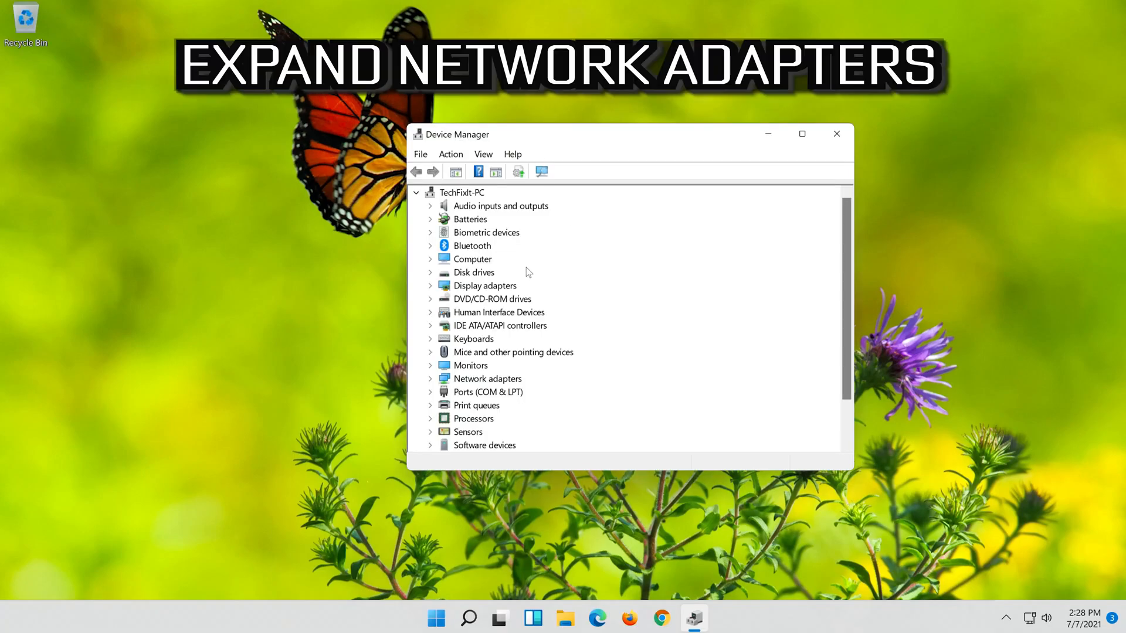
{"action": "mouse_move", "coordinate": [539, 387]}
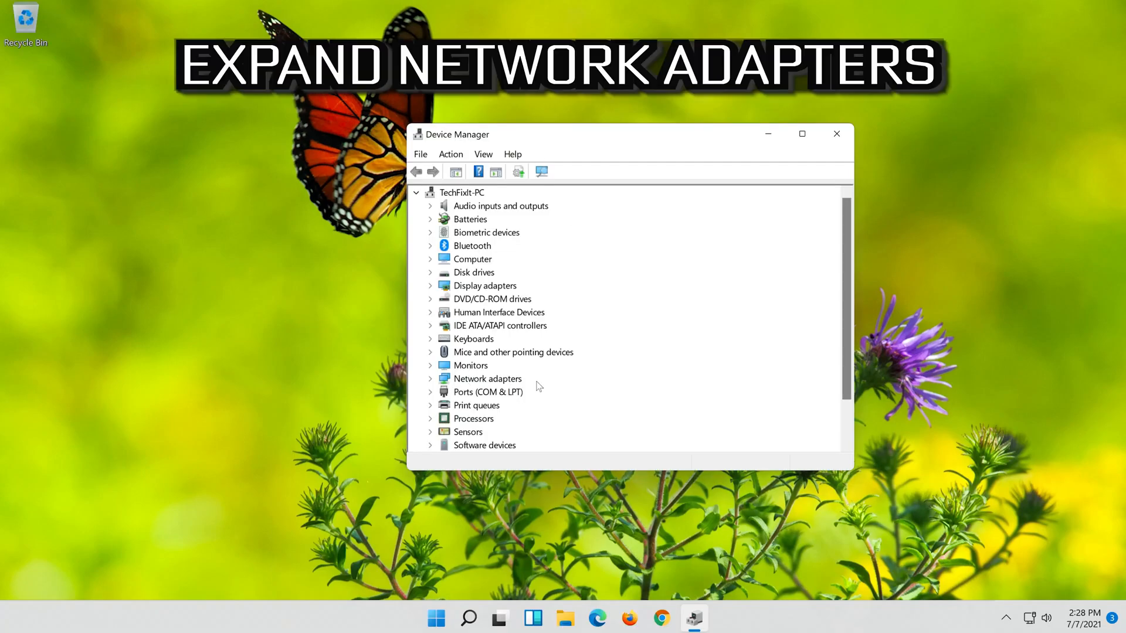
Open Properties of the Intel(R) 82574L Gigabit Network Connection under Network adapters
{"action": "left_click", "coordinate": [429, 378]}
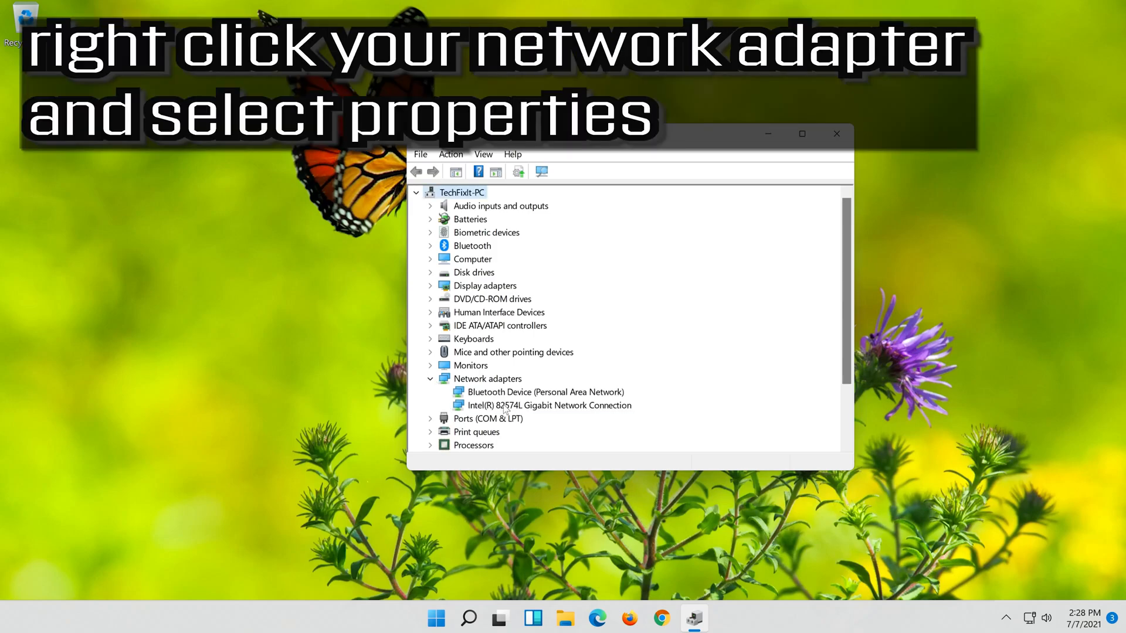
{"action": "left_click", "coordinate": [550, 406]}
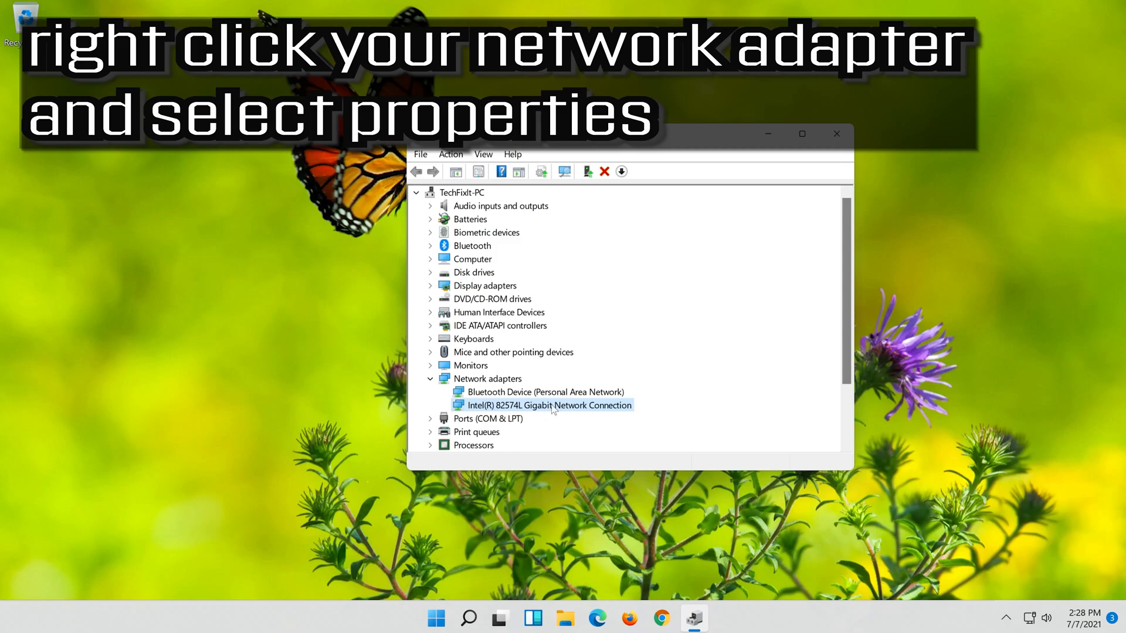
{"action": "right_click", "coordinate": [549, 405]}
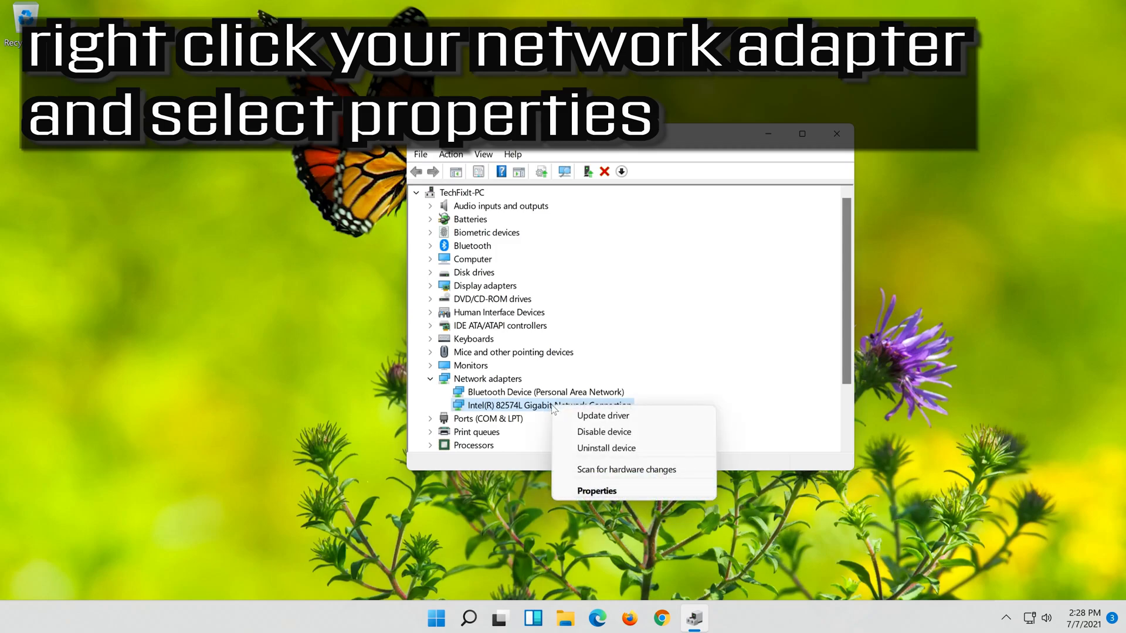
{"action": "mouse_move", "coordinate": [610, 497]}
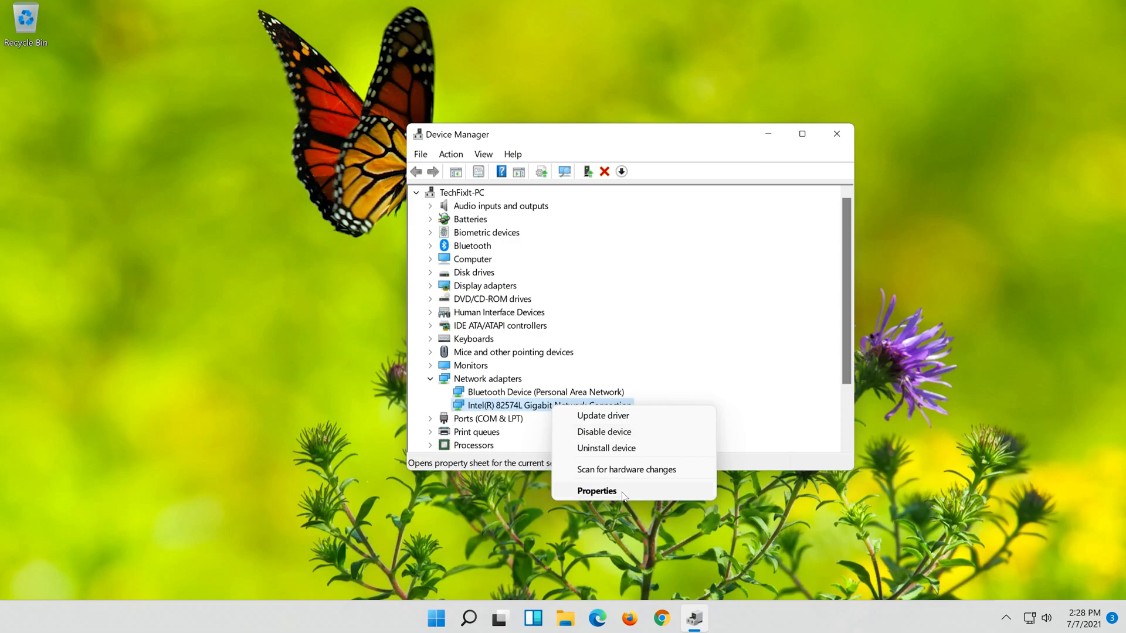
{"action": "left_click", "coordinate": [596, 490]}
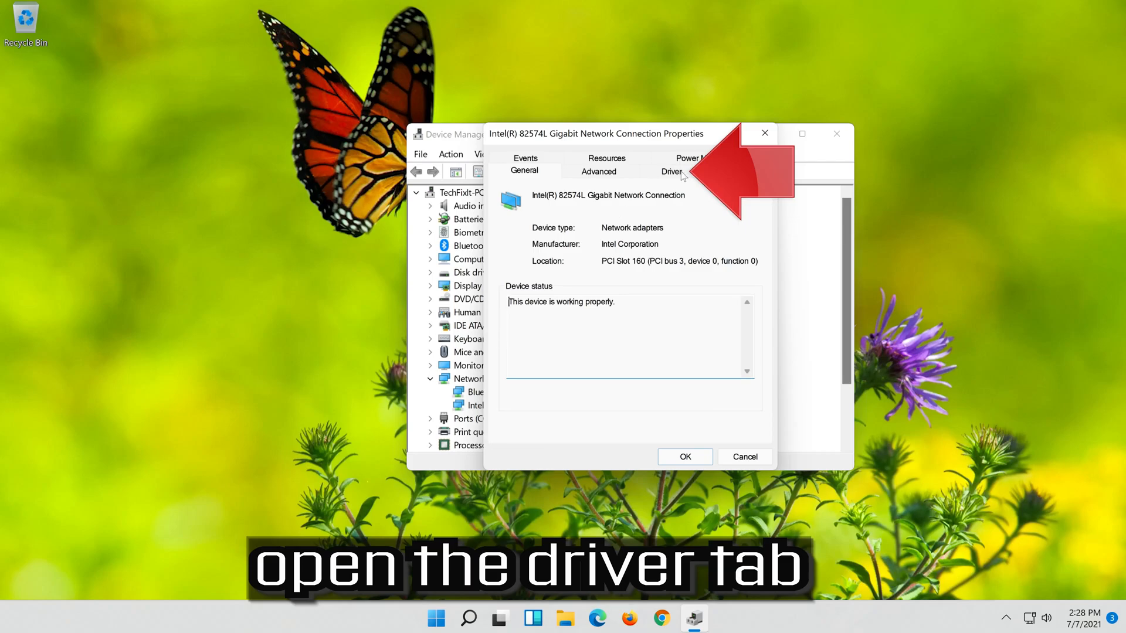
{"action": "mouse_move", "coordinate": [681, 178]}
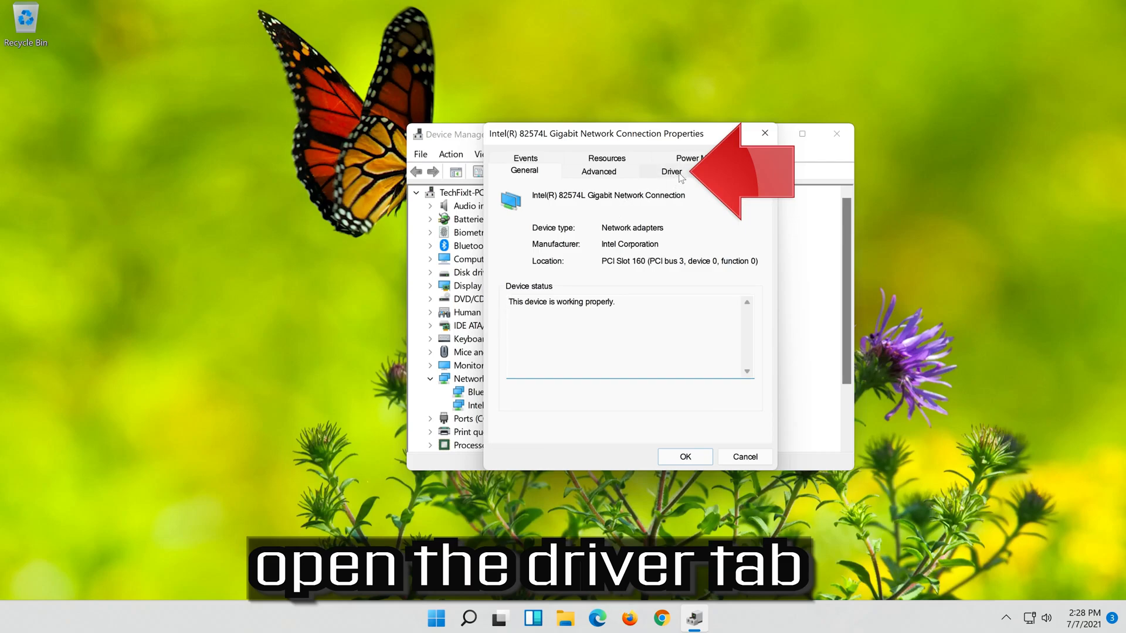
Uninstall the device from the Driver tab and confirm its removal
{"action": "left_click", "coordinate": [671, 170]}
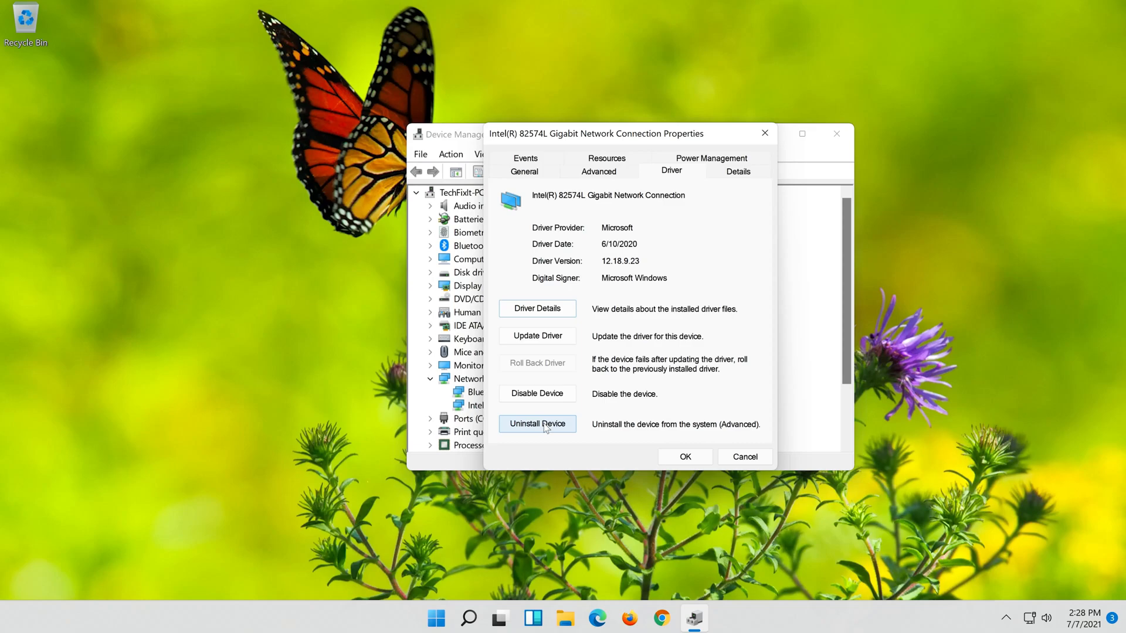
{"action": "left_click", "coordinate": [536, 423]}
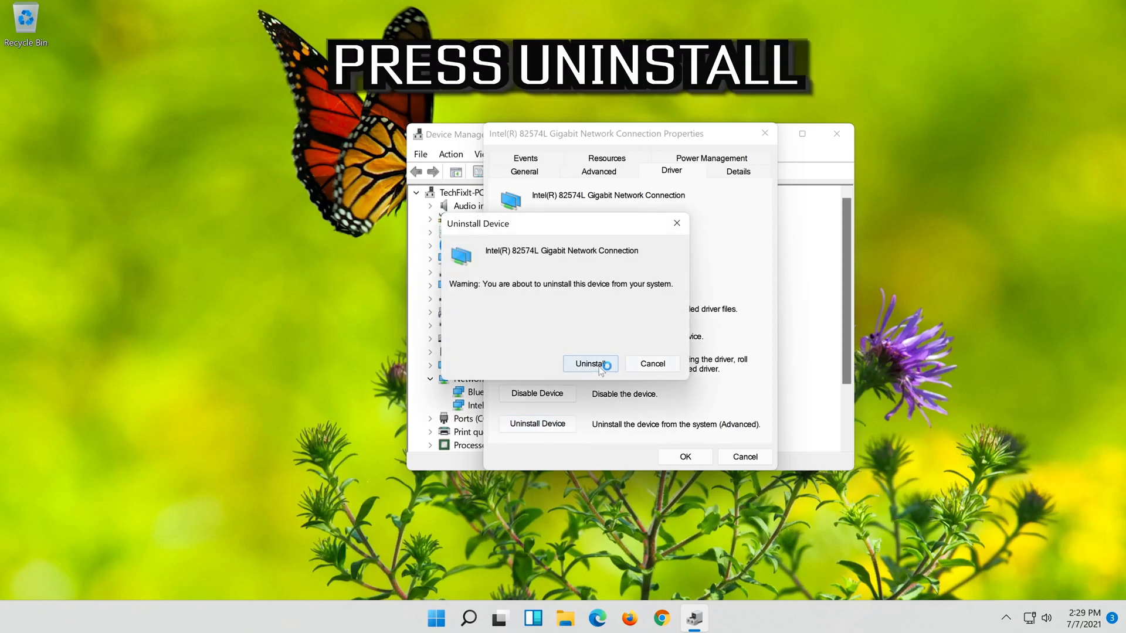
{"action": "left_click", "coordinate": [590, 363]}
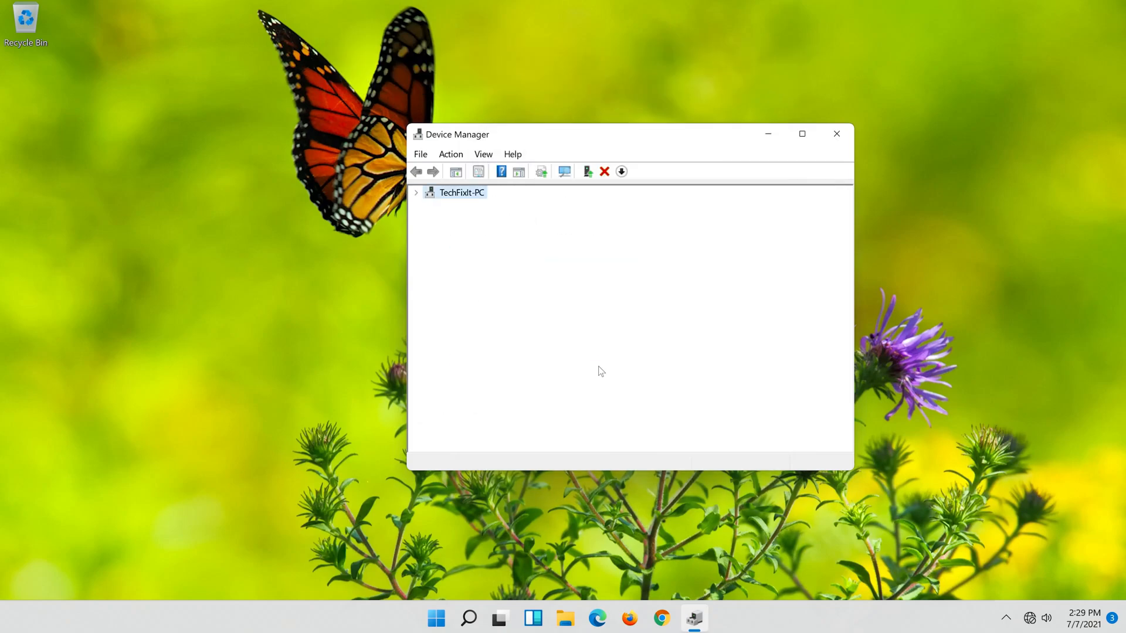
Close Device Manager and restart the PC from the Start menu power options
{"action": "left_click", "coordinate": [416, 193]}
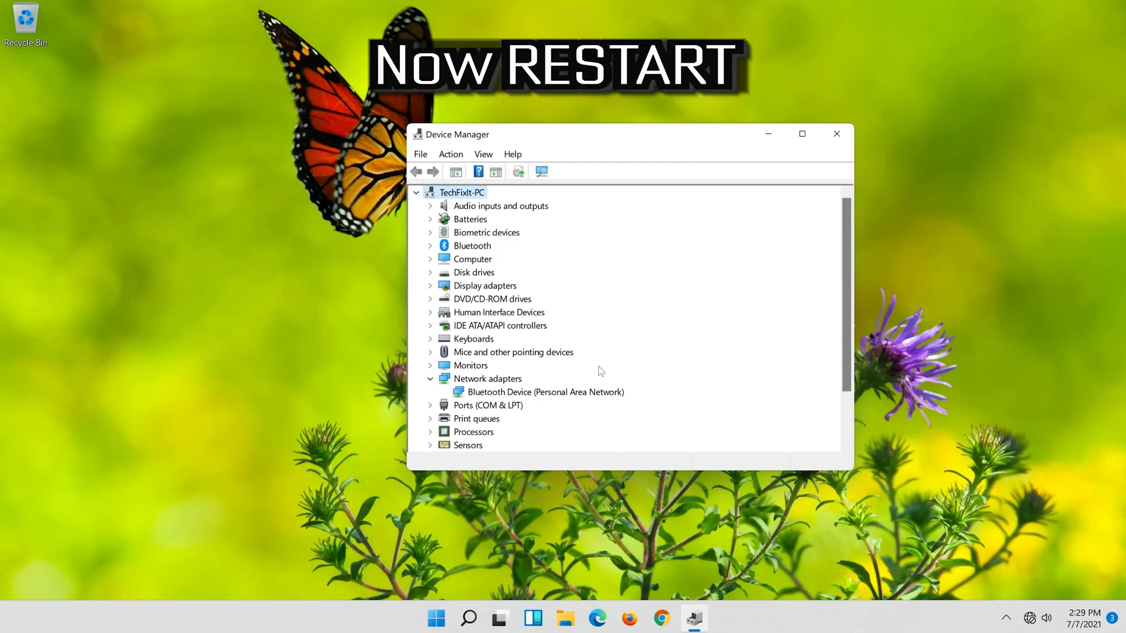
{"action": "mouse_move", "coordinate": [822, 159]}
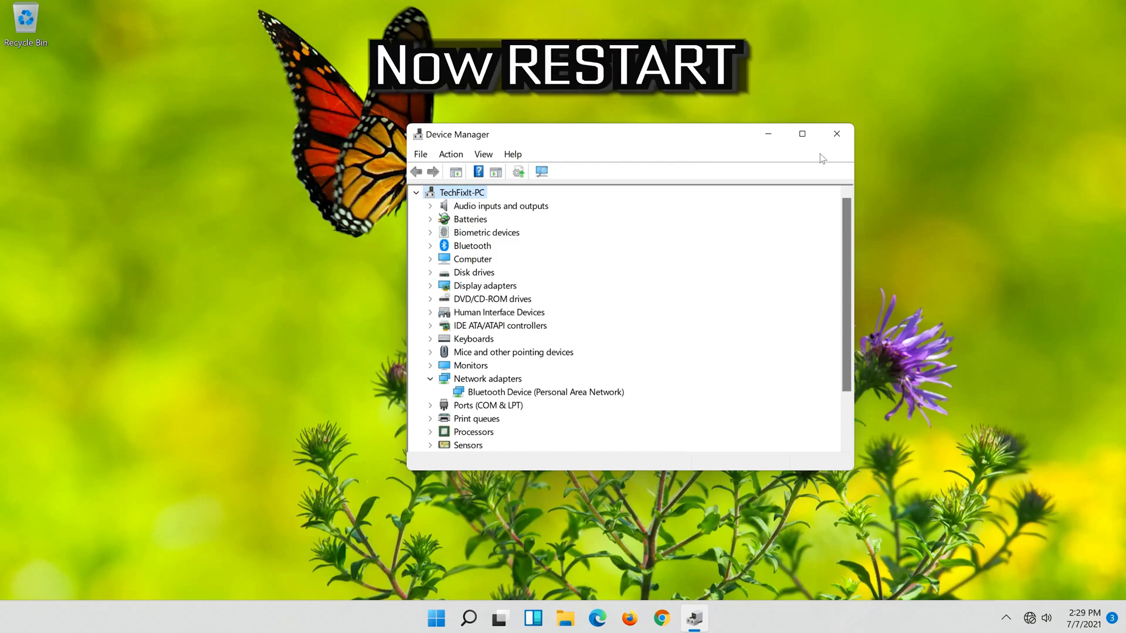
{"action": "mouse_move", "coordinate": [837, 134]}
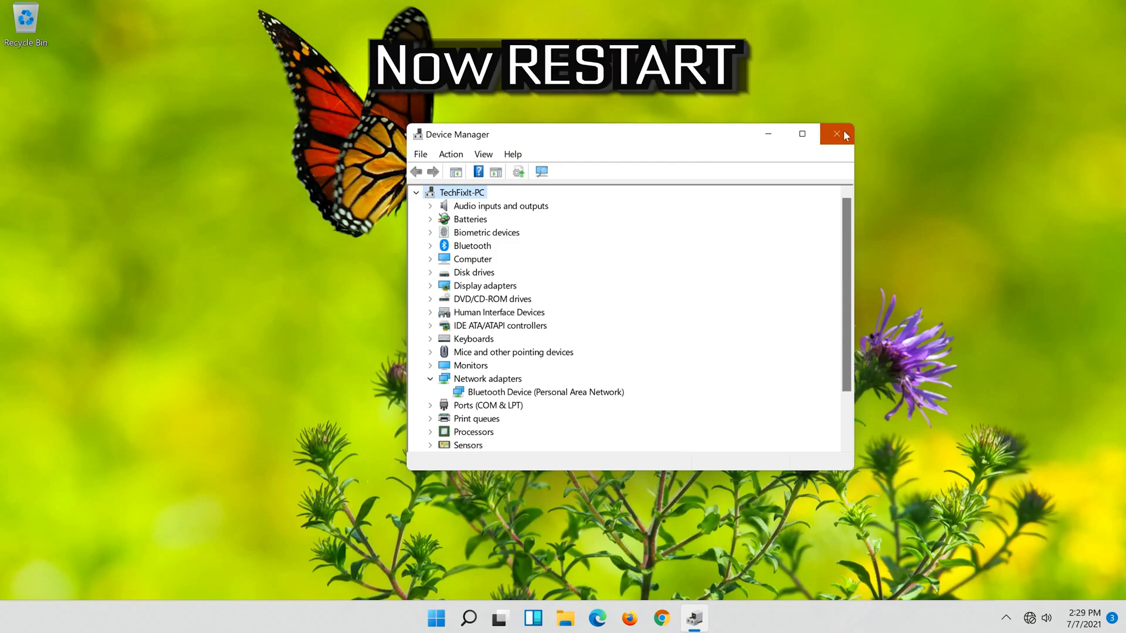
{"action": "left_click", "coordinate": [835, 135]}
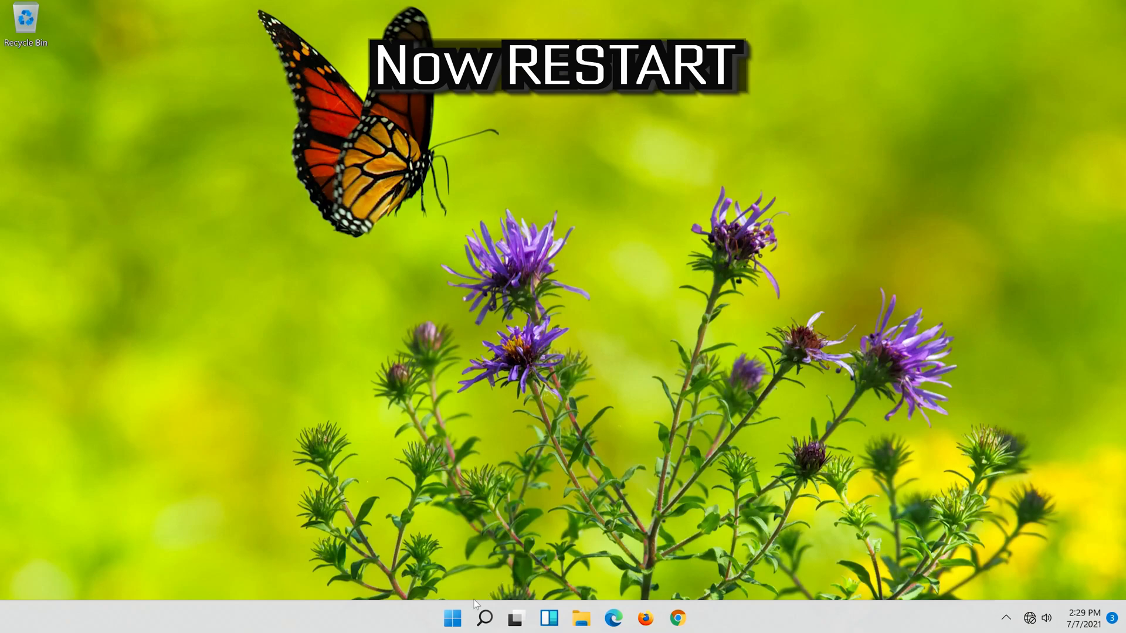
{"action": "left_click", "coordinate": [451, 617]}
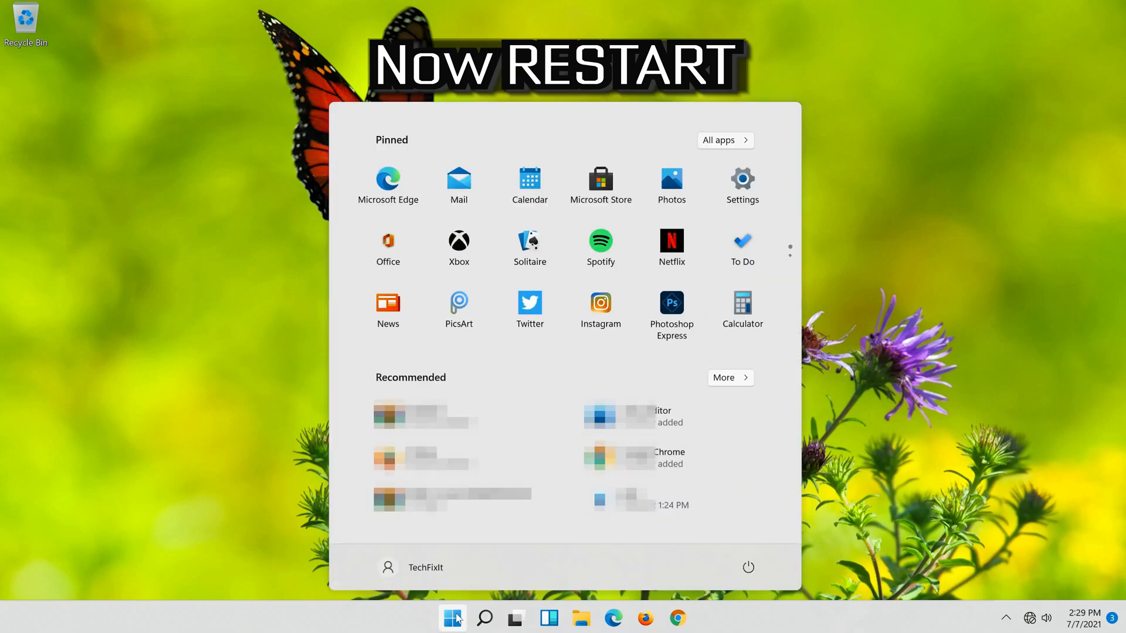
{"action": "left_click", "coordinate": [748, 567]}
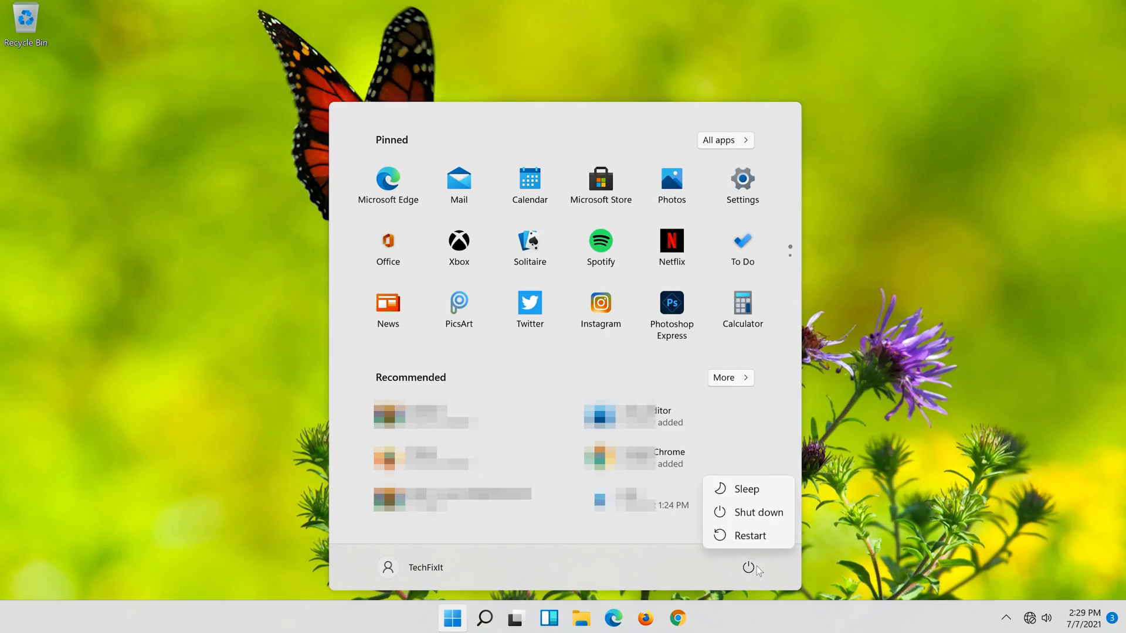
{"action": "left_click", "coordinate": [749, 536]}
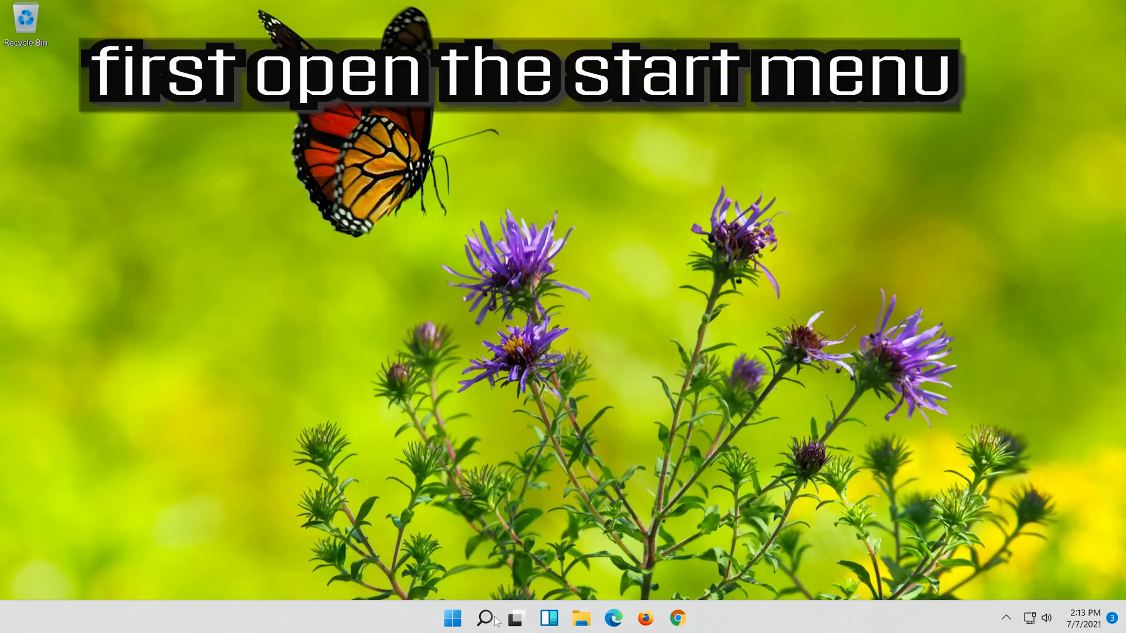
Search for 'settings' from the taskbar and open the Settings app
{"action": "left_click", "coordinate": [485, 618]}
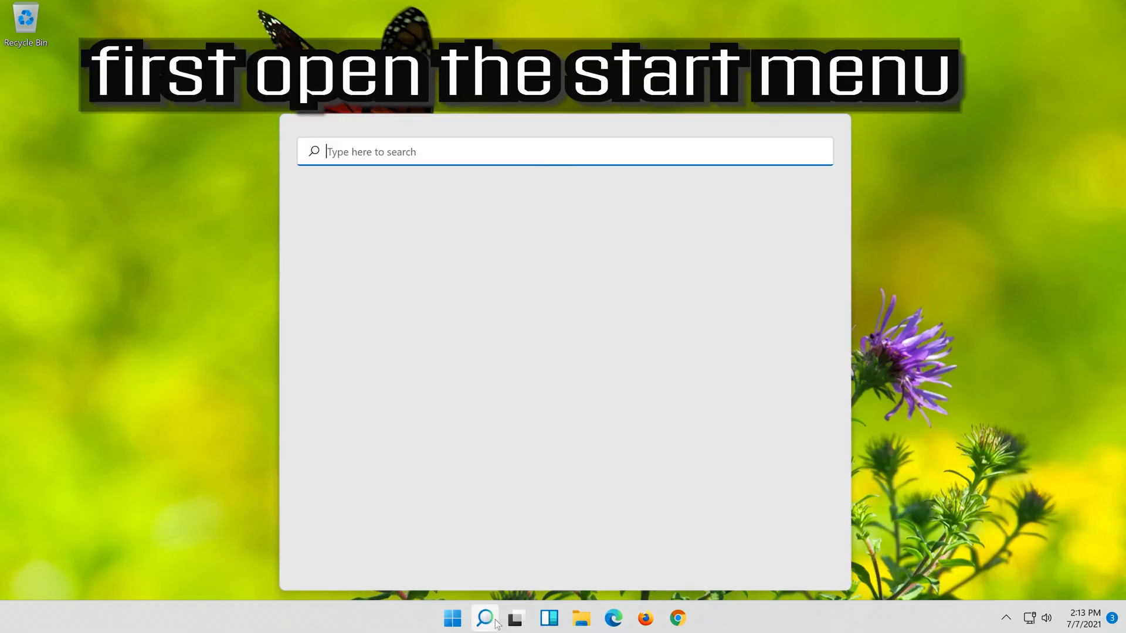
{"action": "type", "text": "setti"}
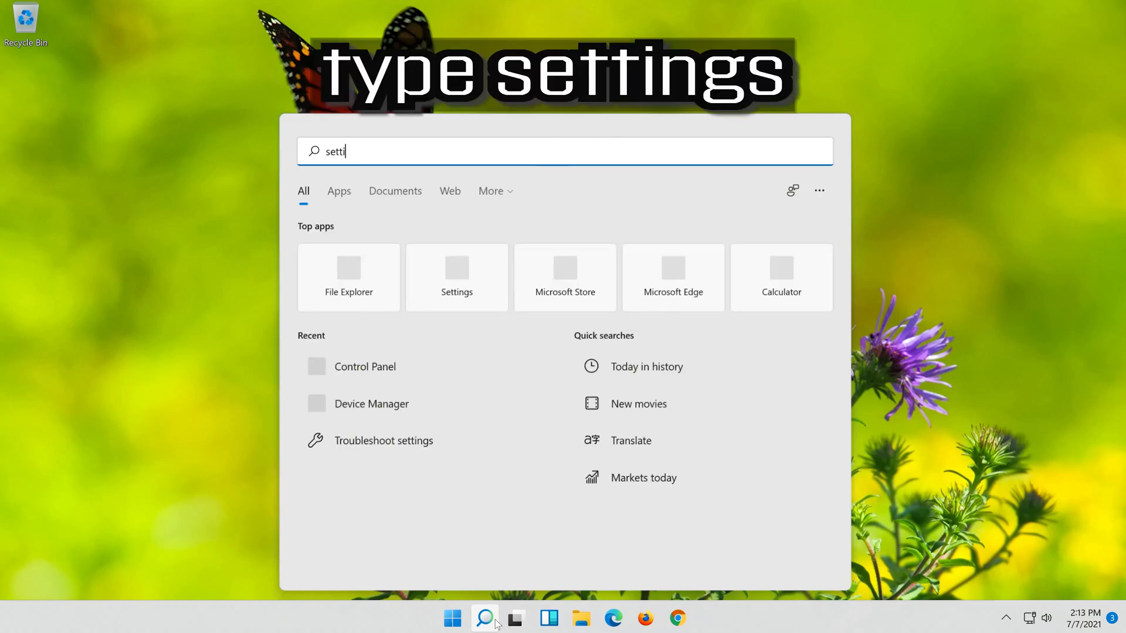
{"action": "type", "text": "ngs"}
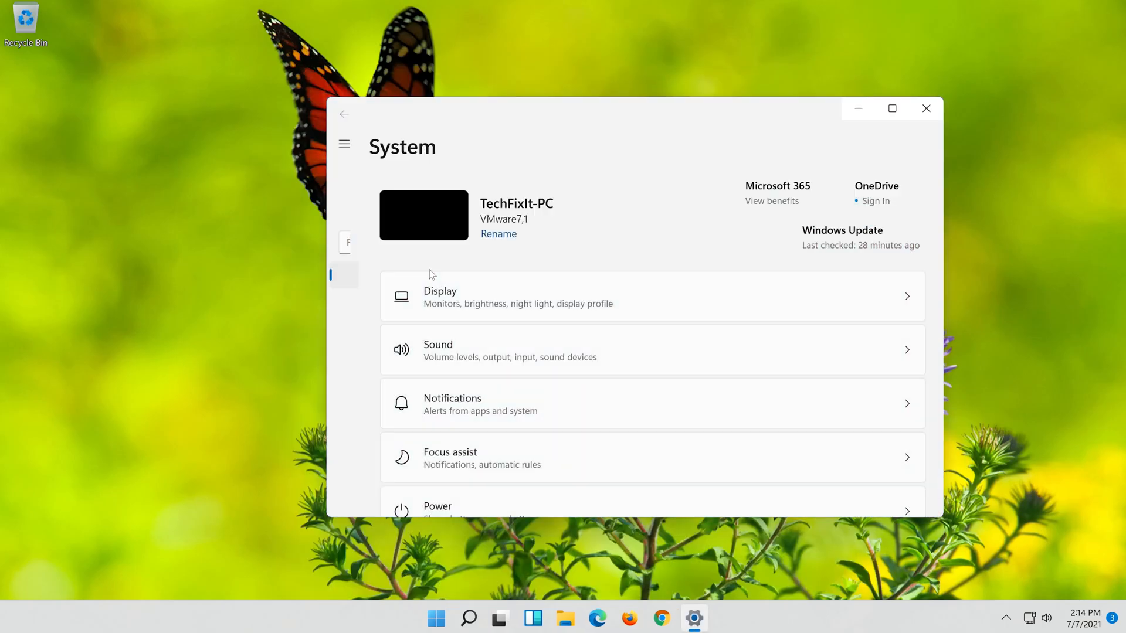
Go to Network & internet, then Advanced network settings, down to the Network reset option
{"action": "left_click", "coordinate": [343, 144]}
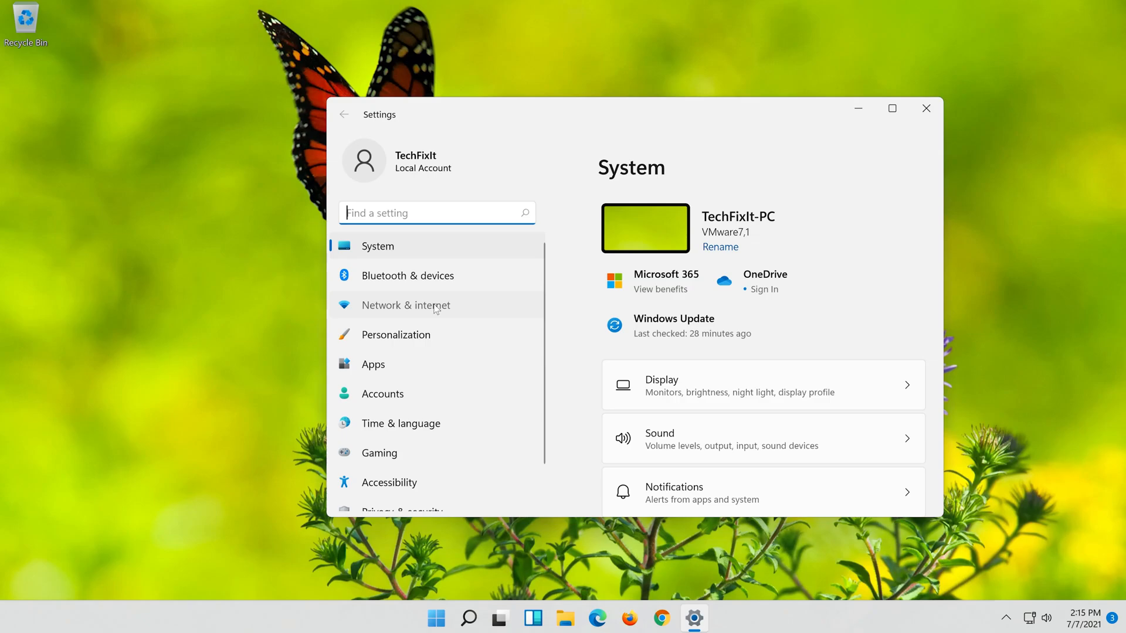
{"action": "left_click", "coordinate": [406, 304]}
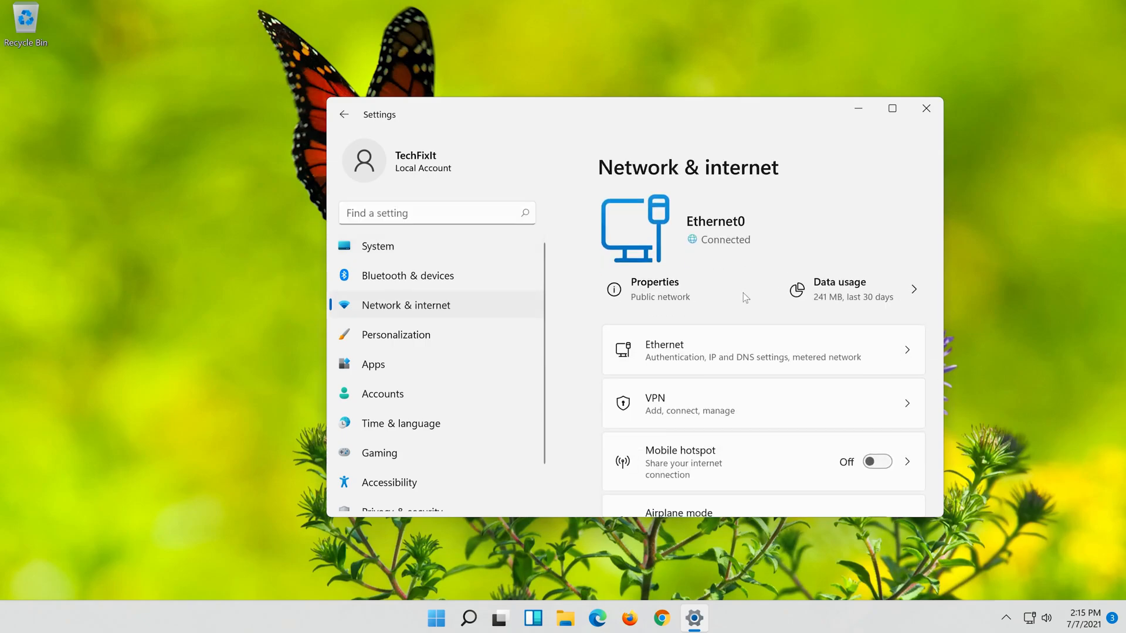
{"action": "scroll", "scroll_direction": "down", "scroll_amount": 3}
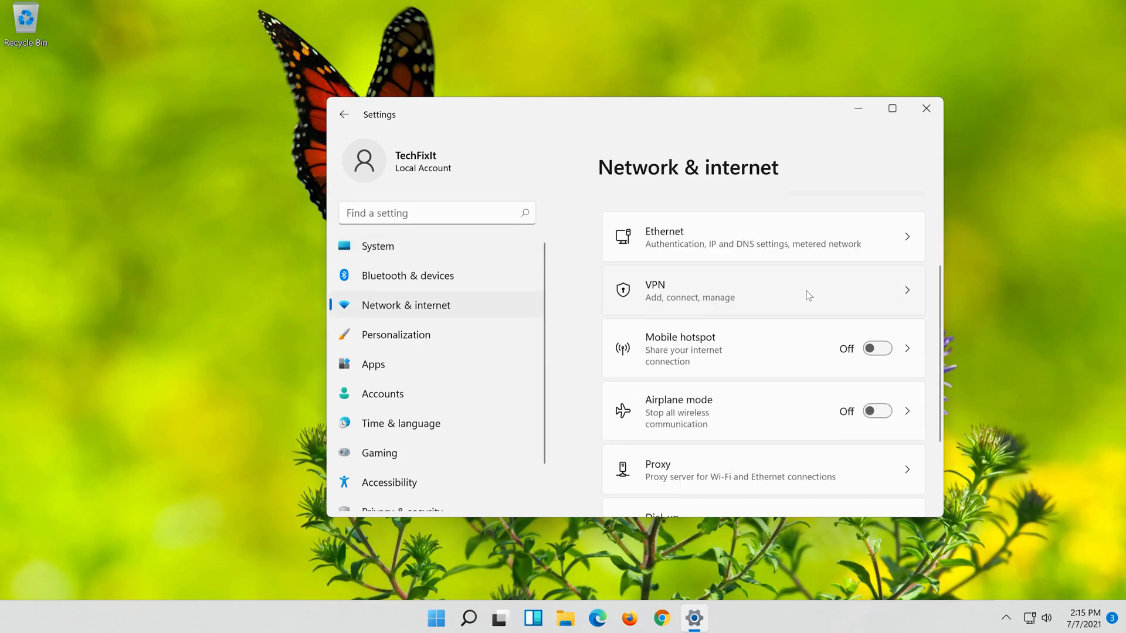
{"action": "scroll", "scroll_direction": "down", "scroll_amount": 3}
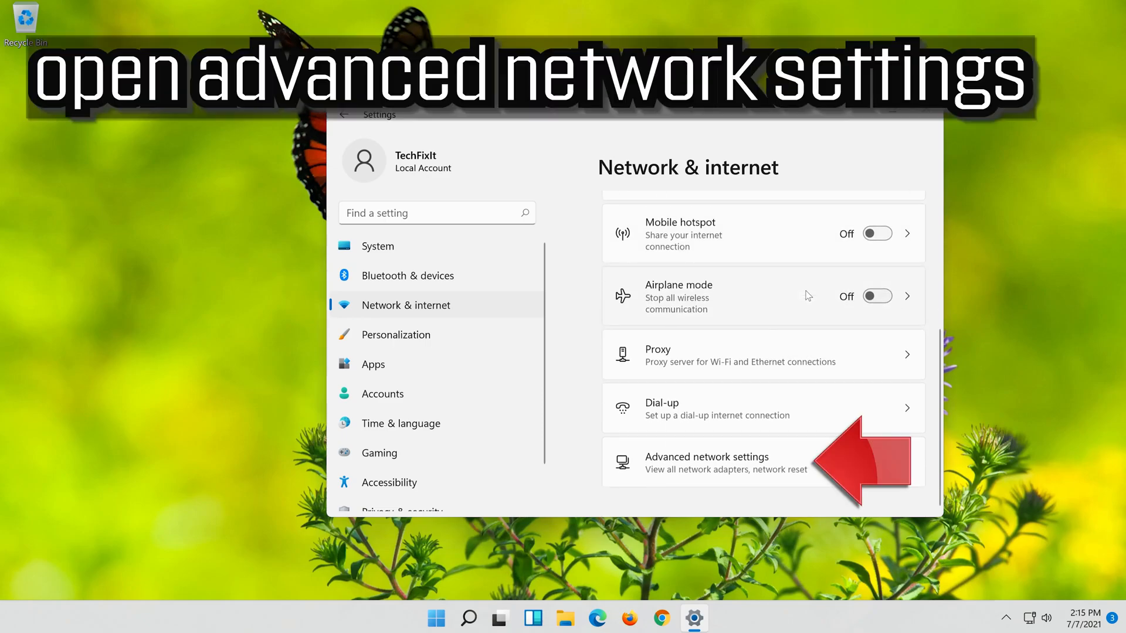
{"action": "mouse_move", "coordinate": [822, 472]}
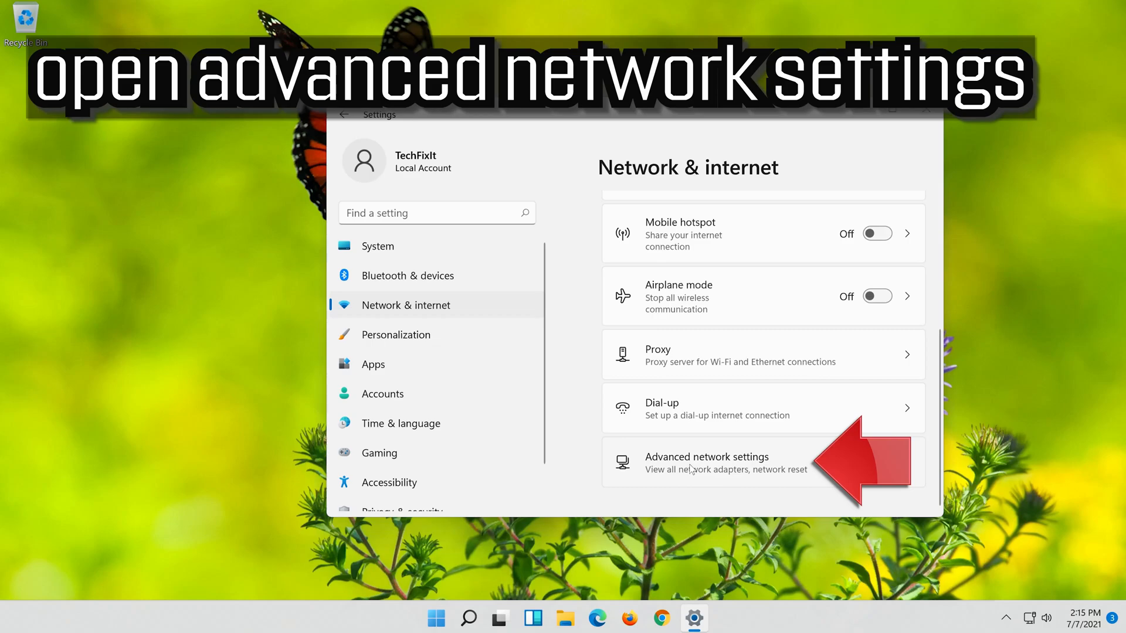
{"action": "left_click", "coordinate": [708, 463]}
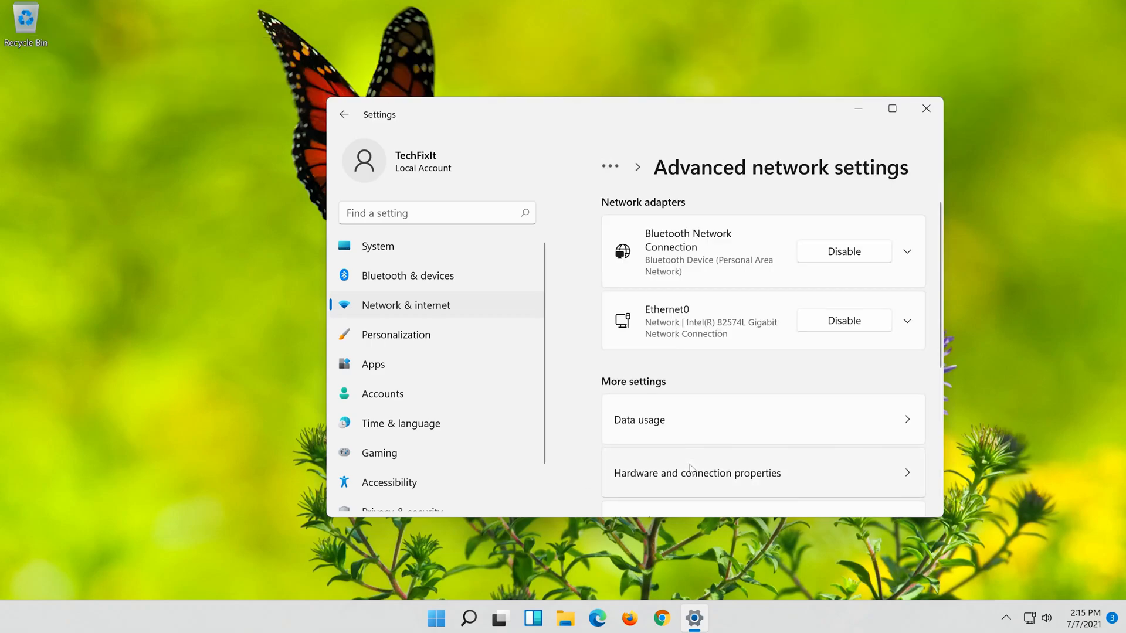
{"action": "scroll", "scroll_direction": "down", "scroll_amount": 3}
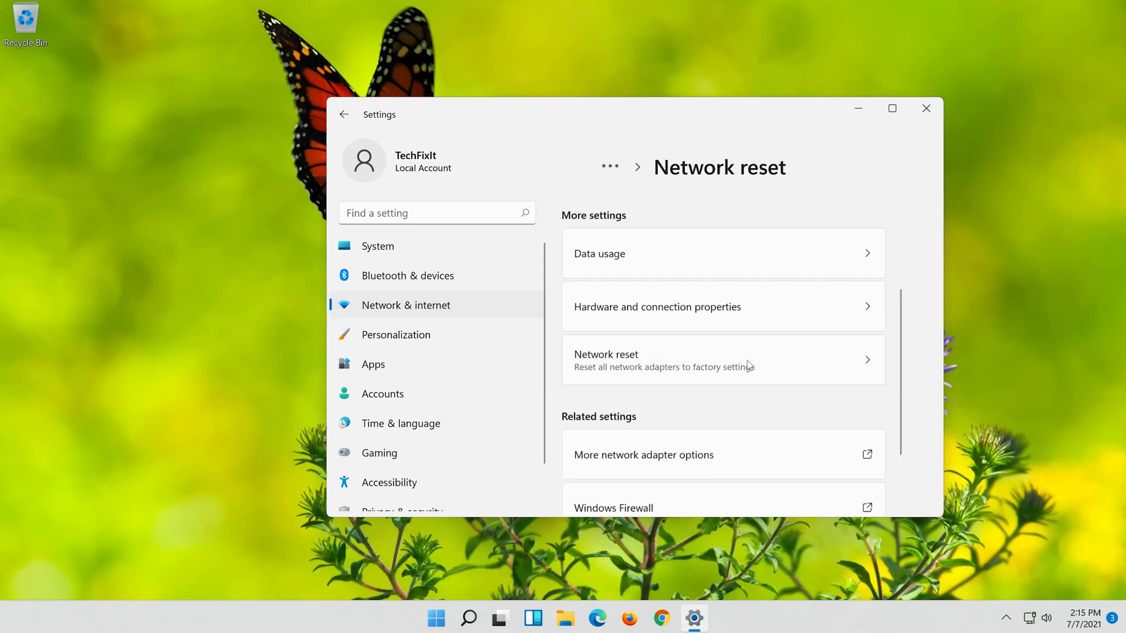
Run Network reset with Reset now and confirm with Yes
{"action": "left_click", "coordinate": [722, 359]}
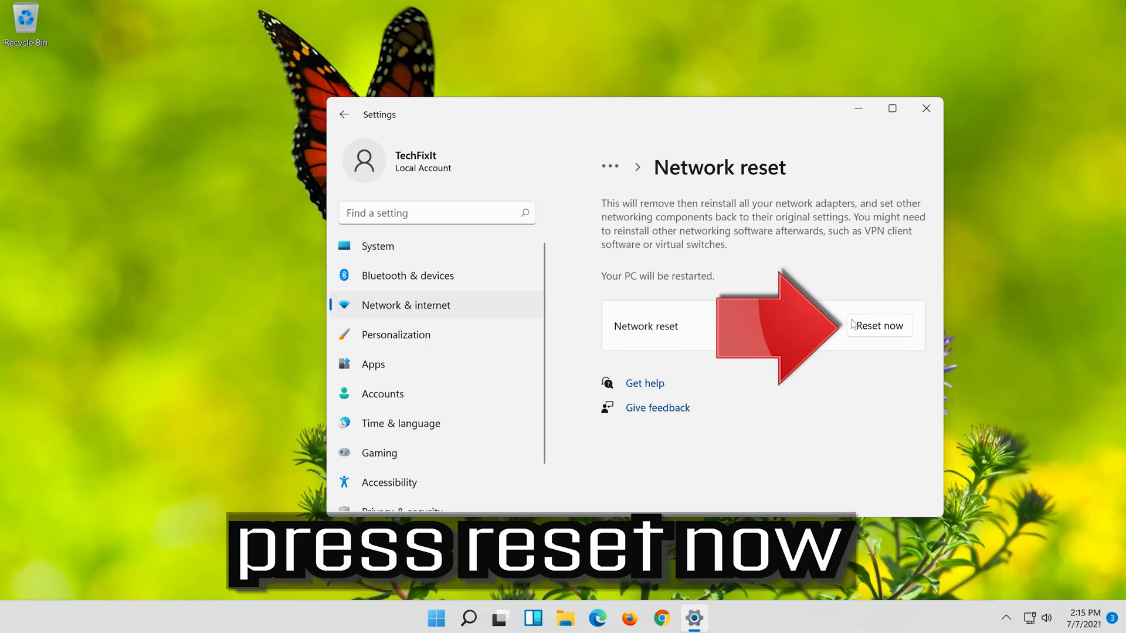
{"action": "mouse_move", "coordinate": [874, 355]}
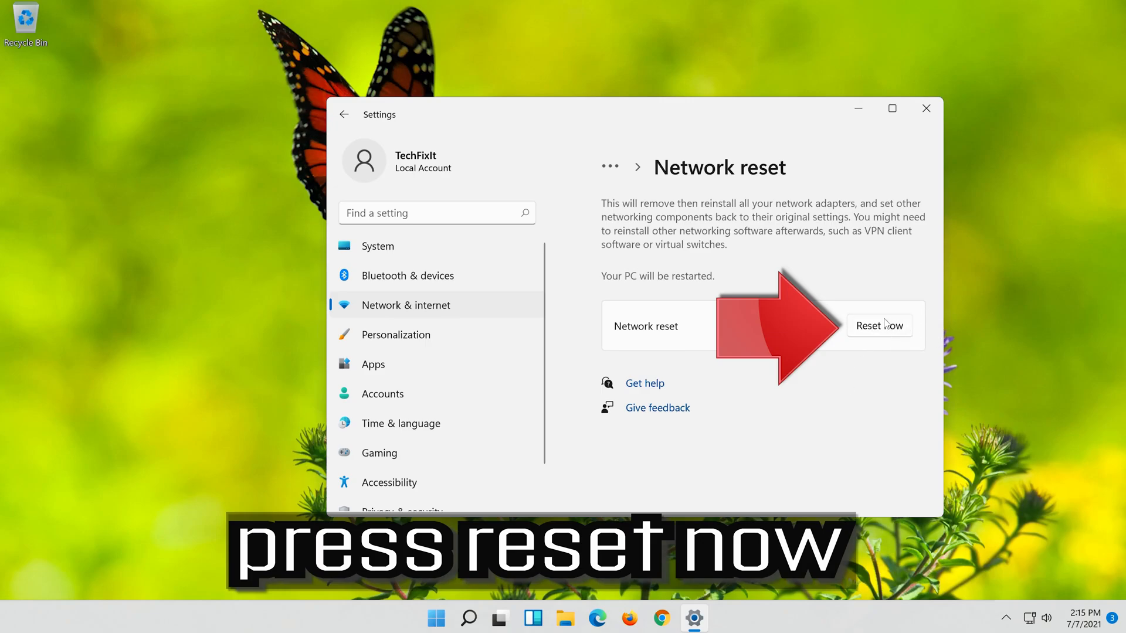
{"action": "left_click", "coordinate": [879, 325]}
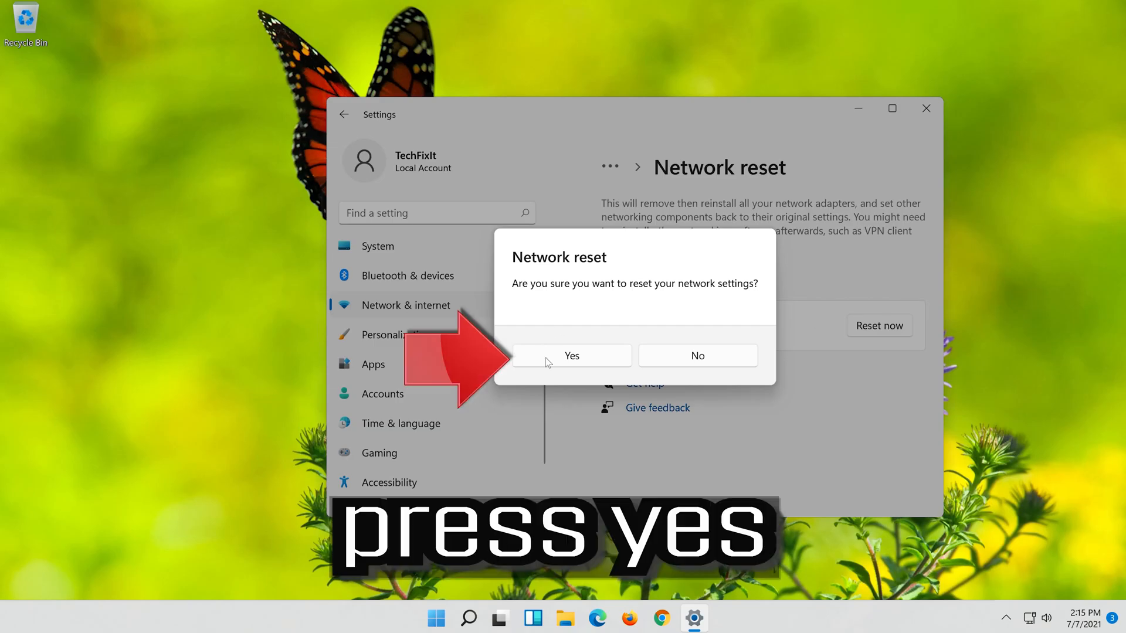
{"action": "mouse_move", "coordinate": [583, 360]}
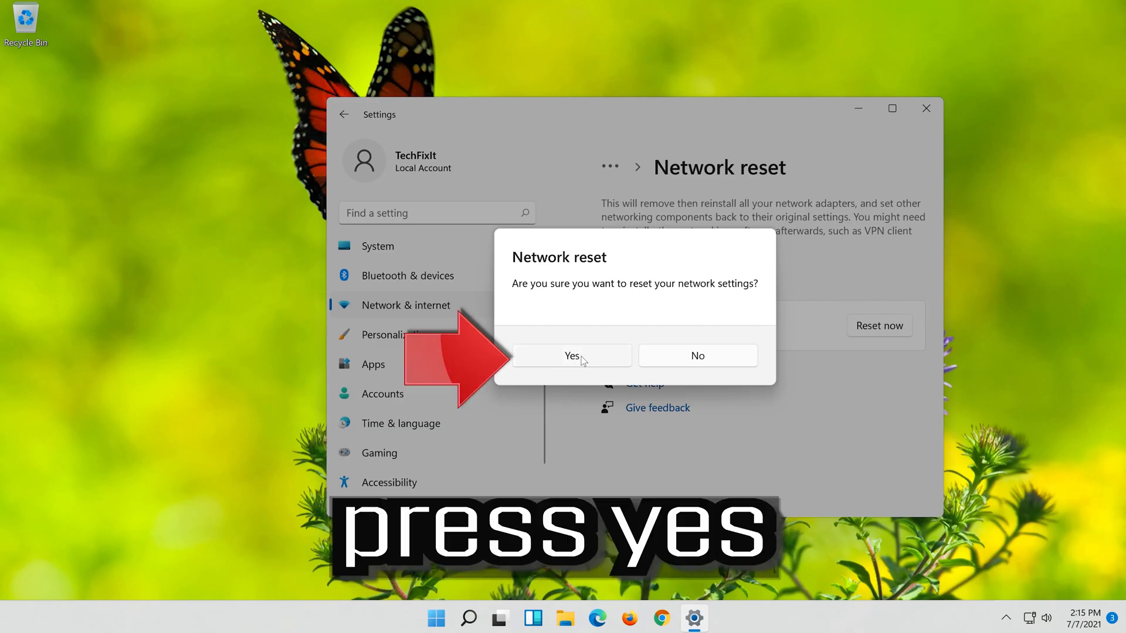
{"action": "left_click", "coordinate": [570, 356]}
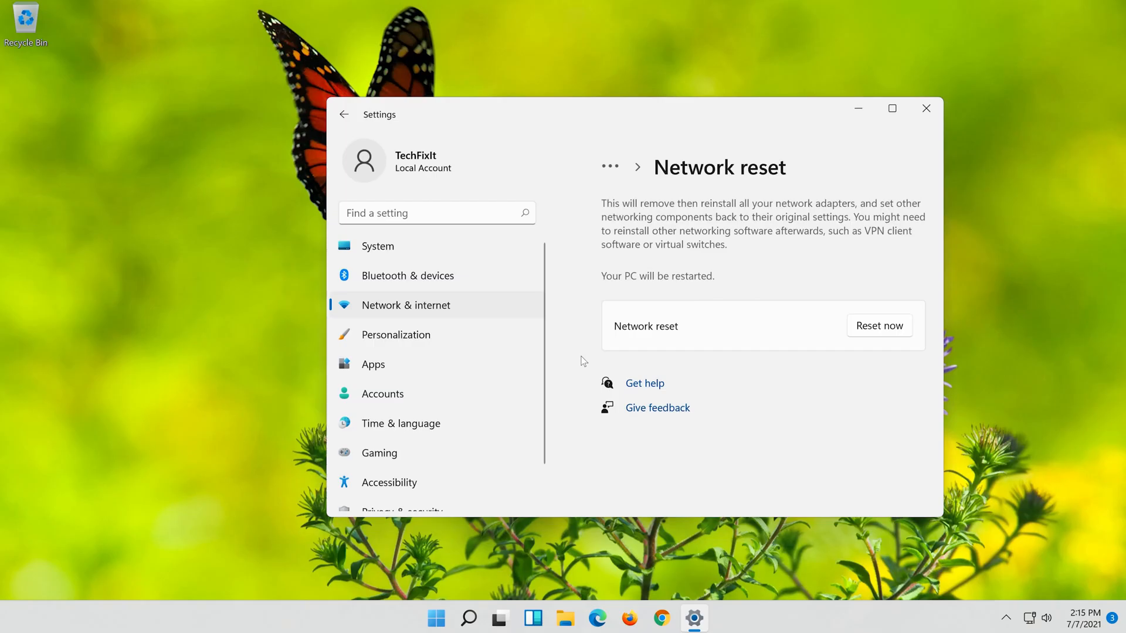
Dismiss the sign-out warning and close the Settings window
{"action": "left_click", "coordinate": [879, 326]}
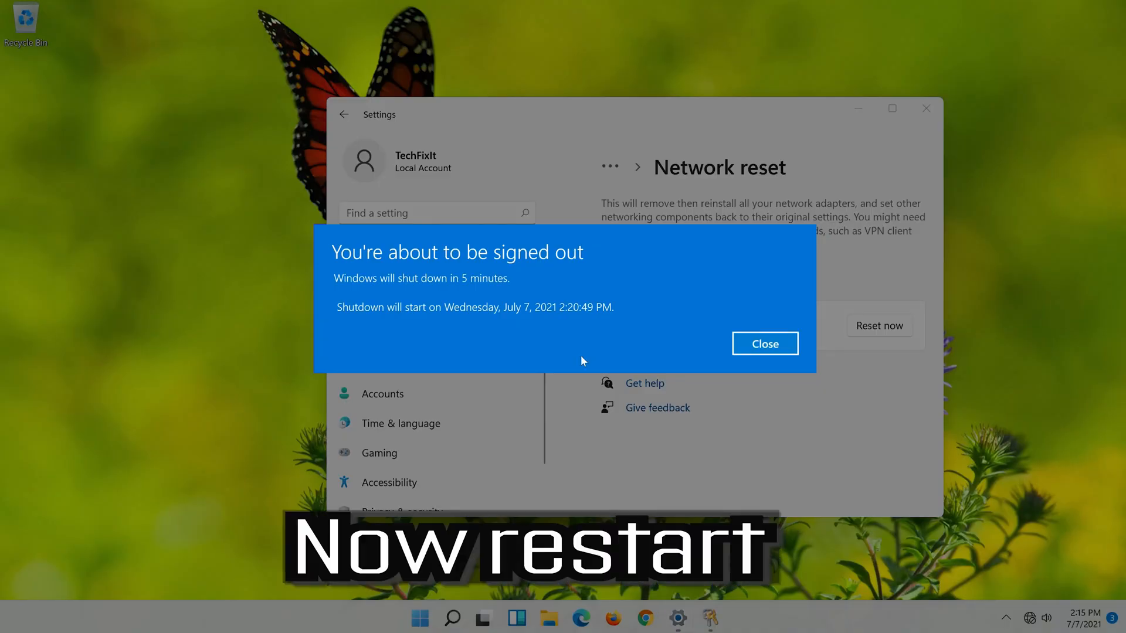
{"action": "left_click", "coordinate": [764, 343]}
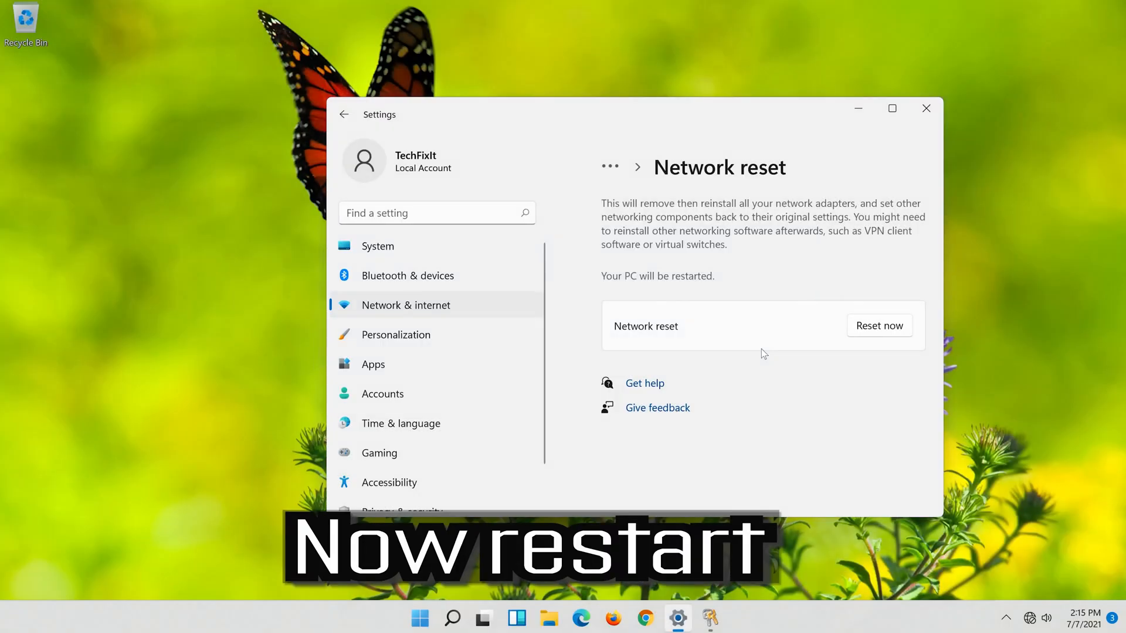
{"action": "left_click", "coordinate": [926, 109]}
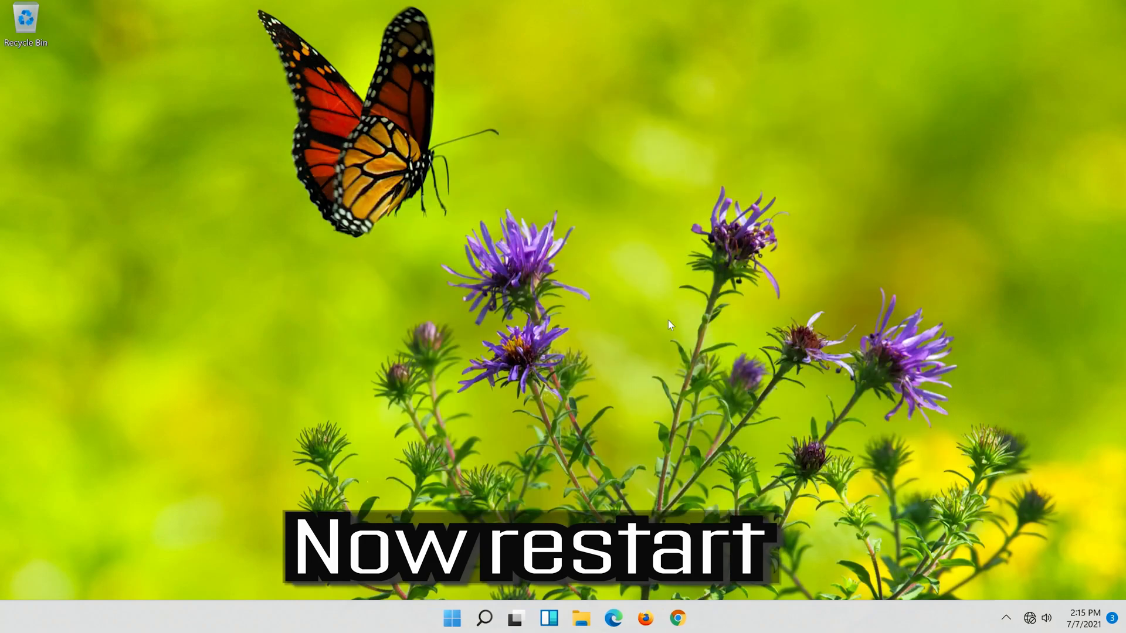